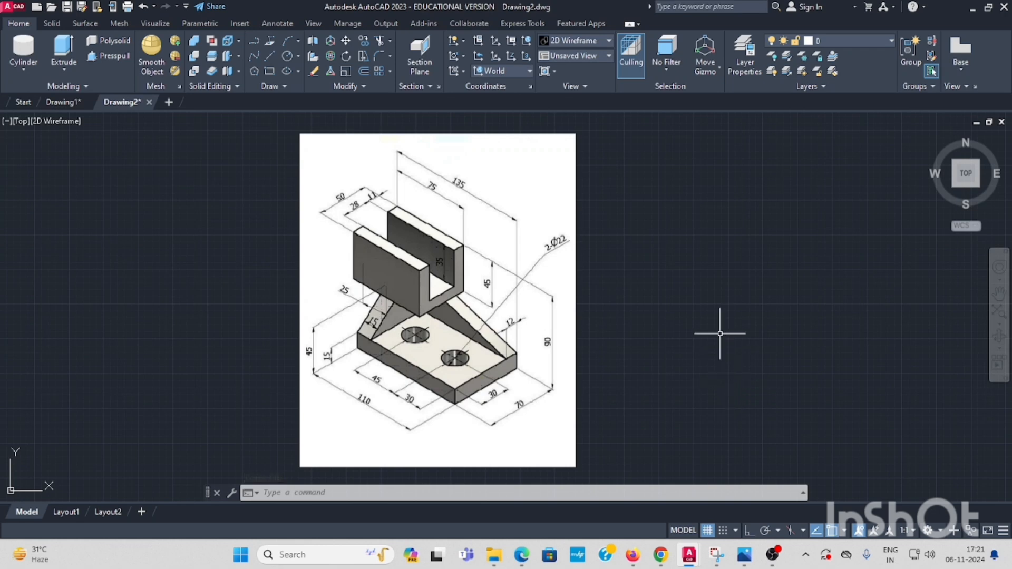
{"action": "mouse_move", "coordinate": [645, 274]}
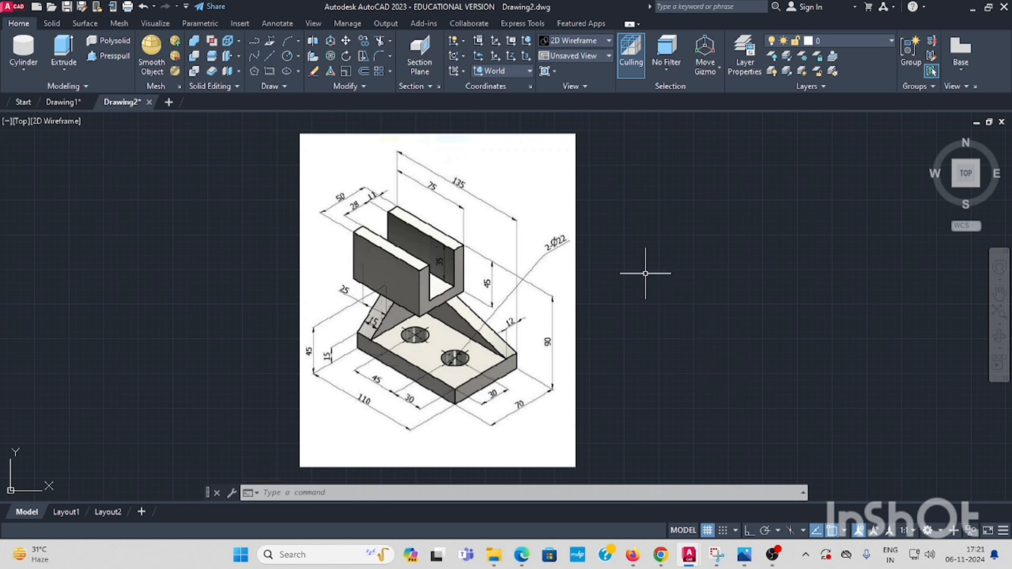
{"action": "mouse_move", "coordinate": [421, 309]}
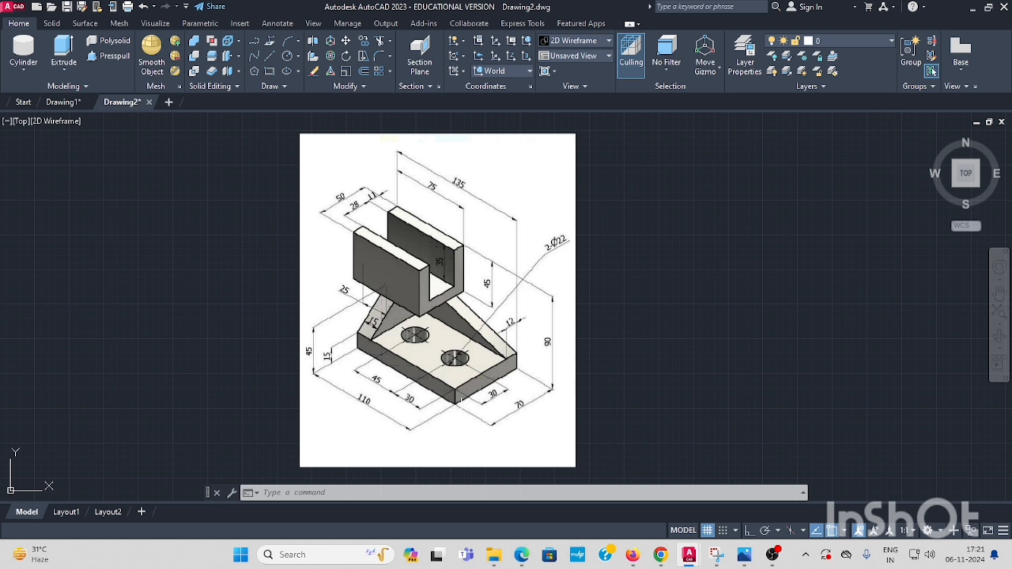
Switch from the reference image to the empty Drawing1 for modelling
{"action": "left_click", "coordinate": [63, 102]}
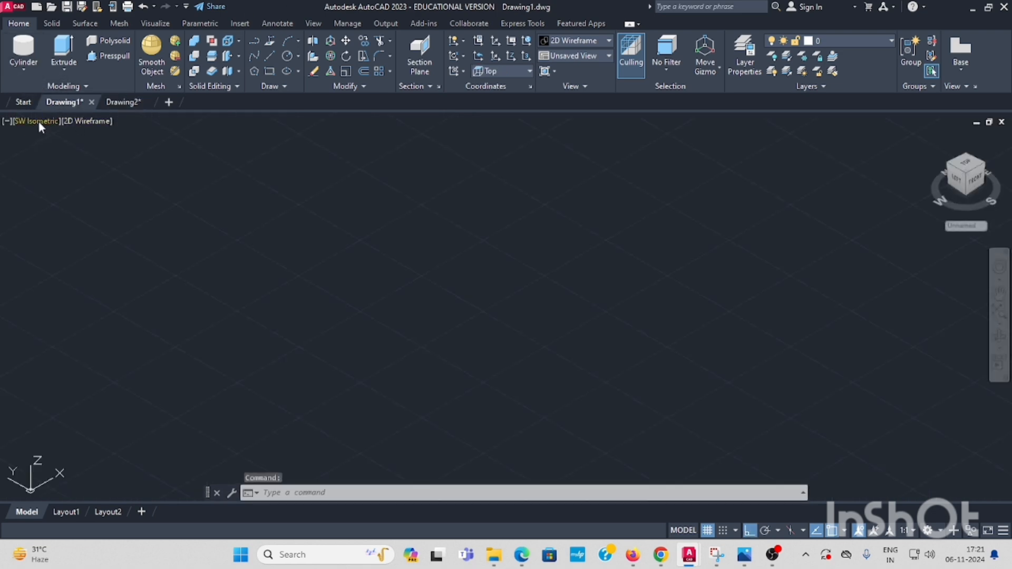
{"action": "mouse_move", "coordinate": [36, 121]}
{"action": "type", "text": "L"}
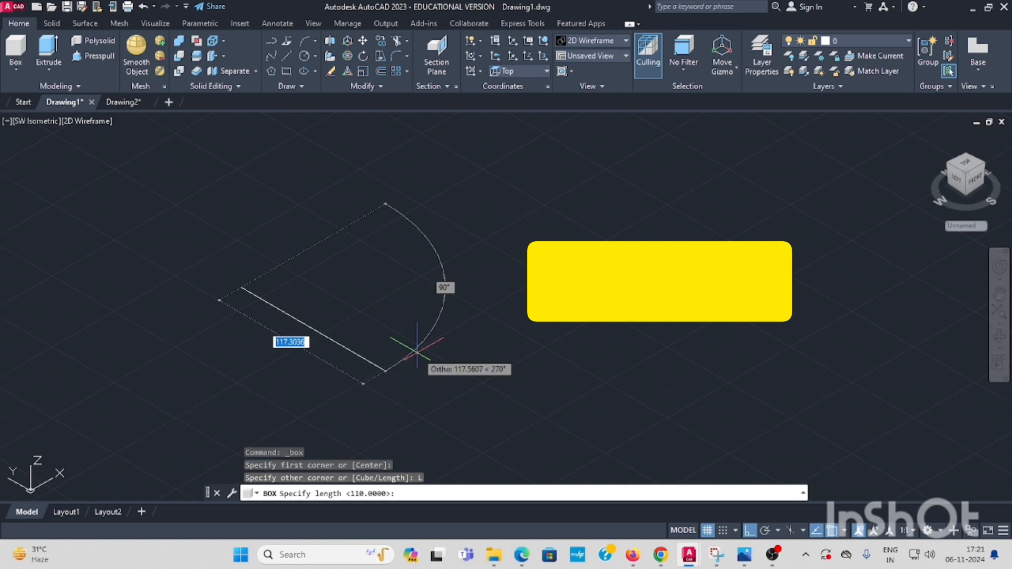
Create a 110 × 70 × 15 box solid as the base plate
{"action": "type", "text": "11"}
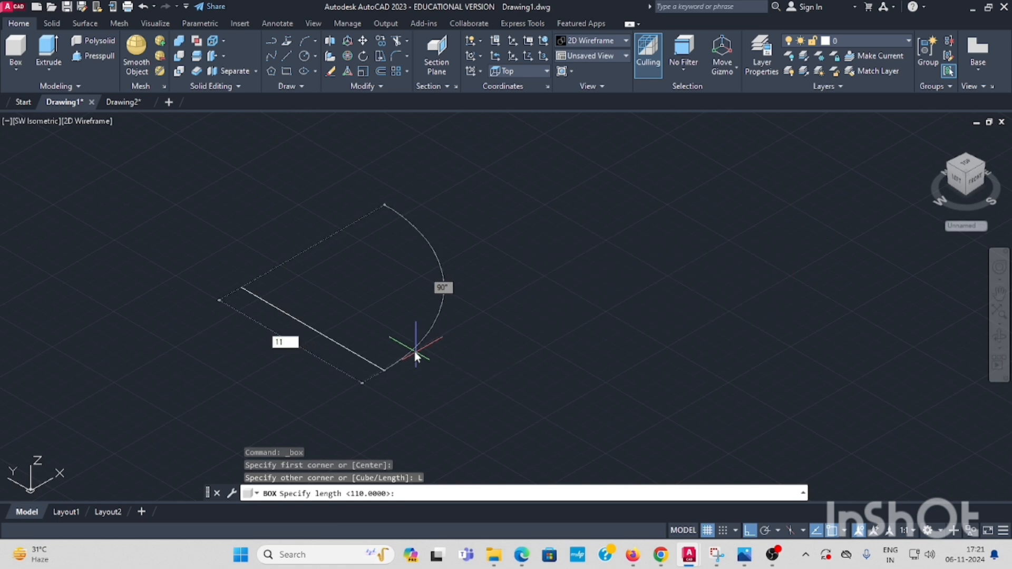
{"action": "type", "text": "110"}
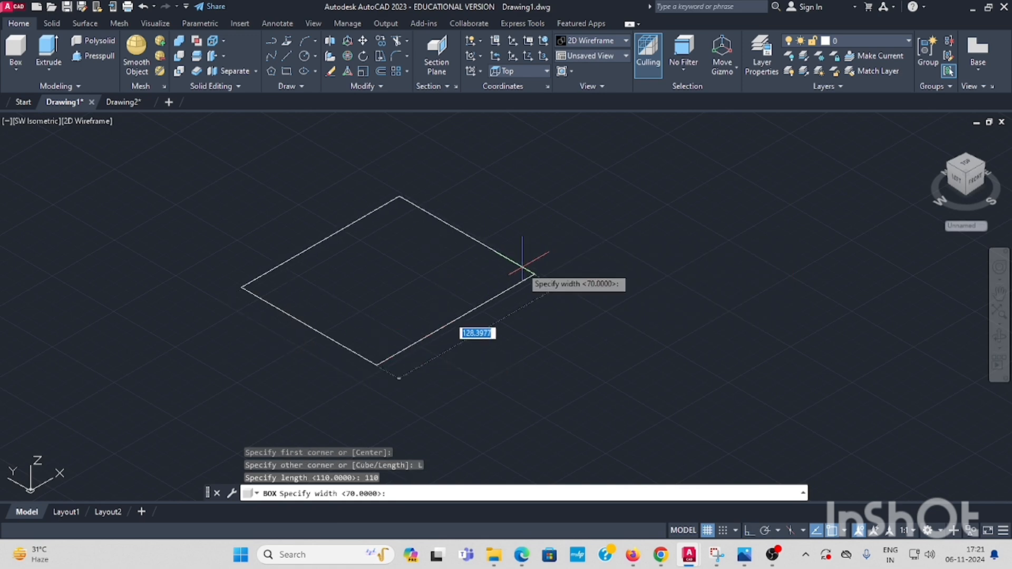
{"action": "mouse_move", "coordinate": [542, 265]}
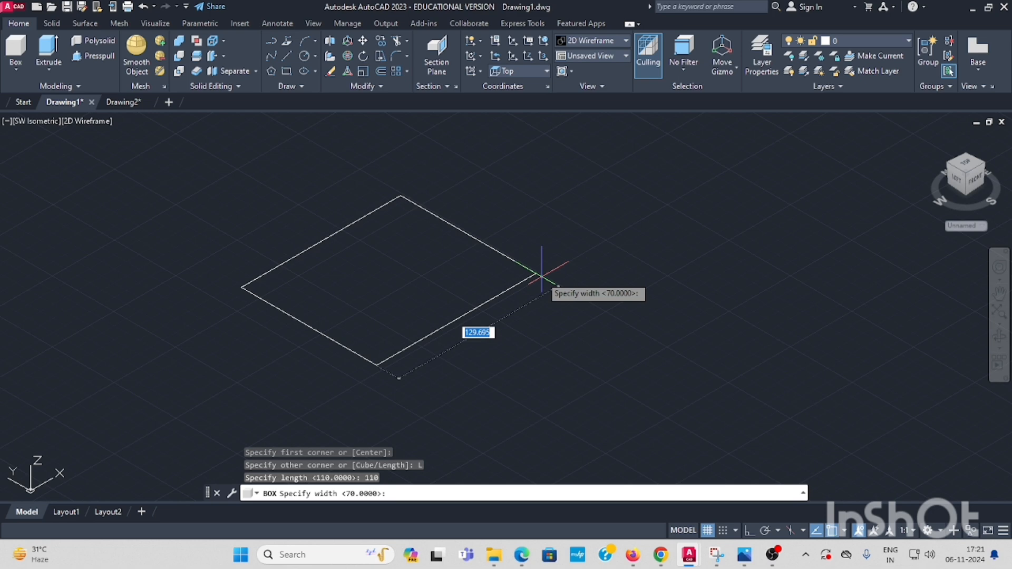
{"action": "type", "text": "70"}
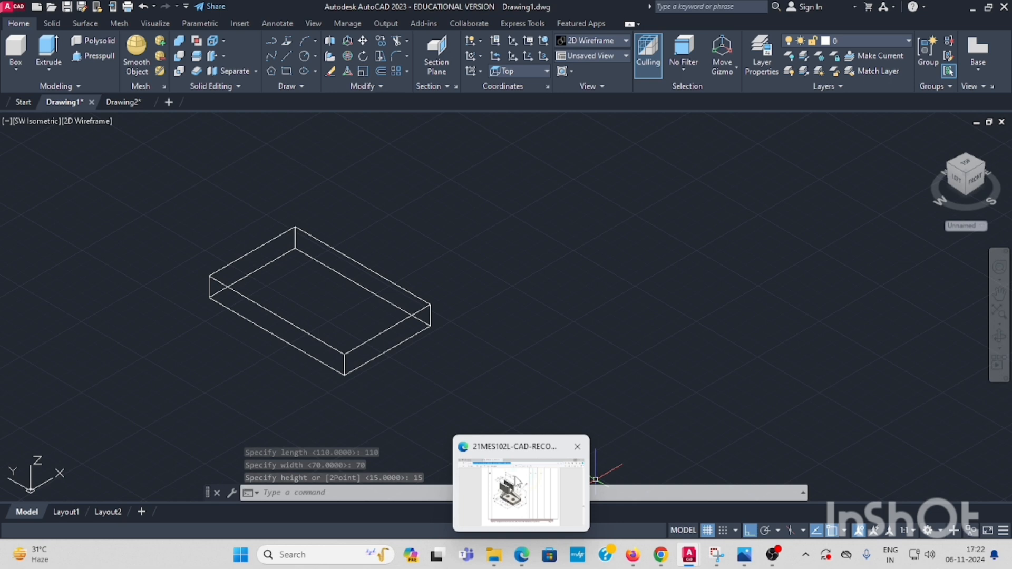
{"action": "left_click", "coordinate": [519, 491]}
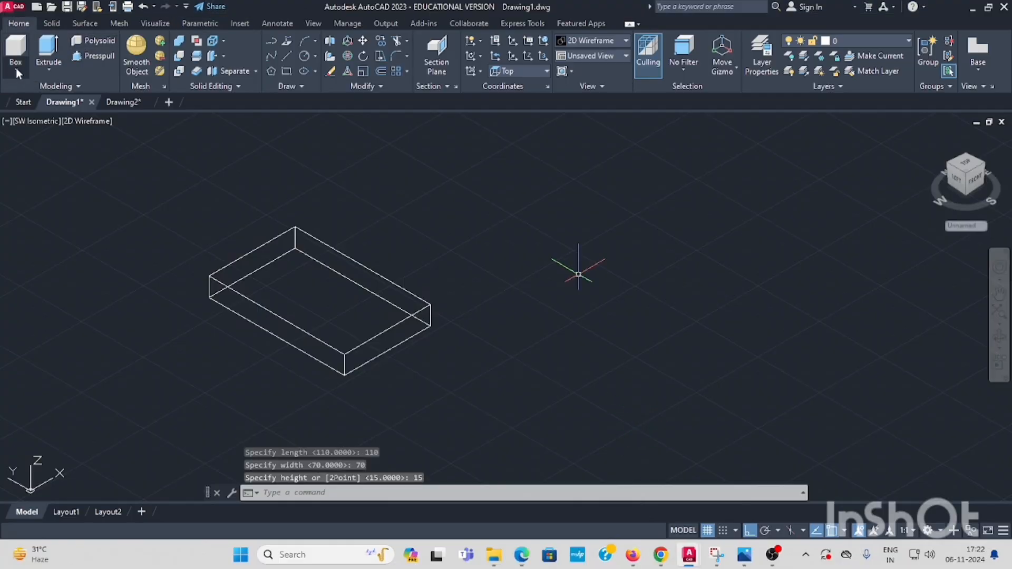
Add a 22-diameter cylinder beside the plate and copy it for a second one
{"action": "left_click", "coordinate": [15, 52]}
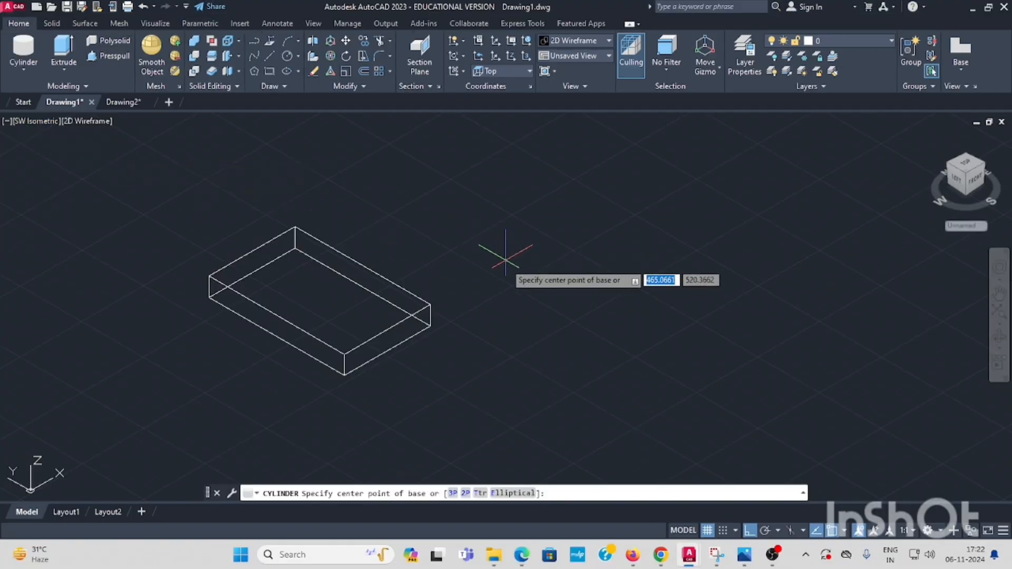
{"action": "left_click", "coordinate": [506, 258]}
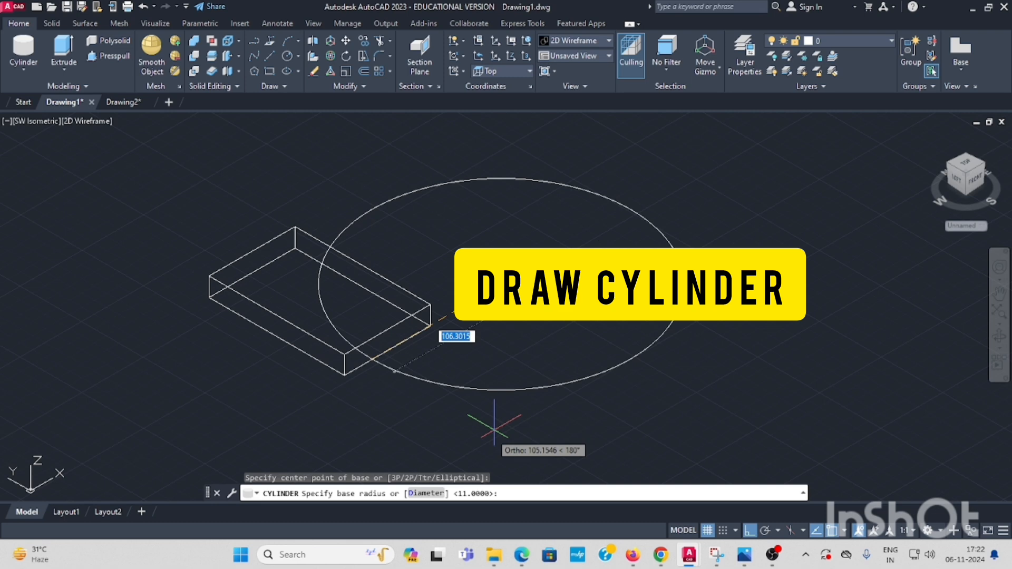
{"action": "type", "text": "D"}
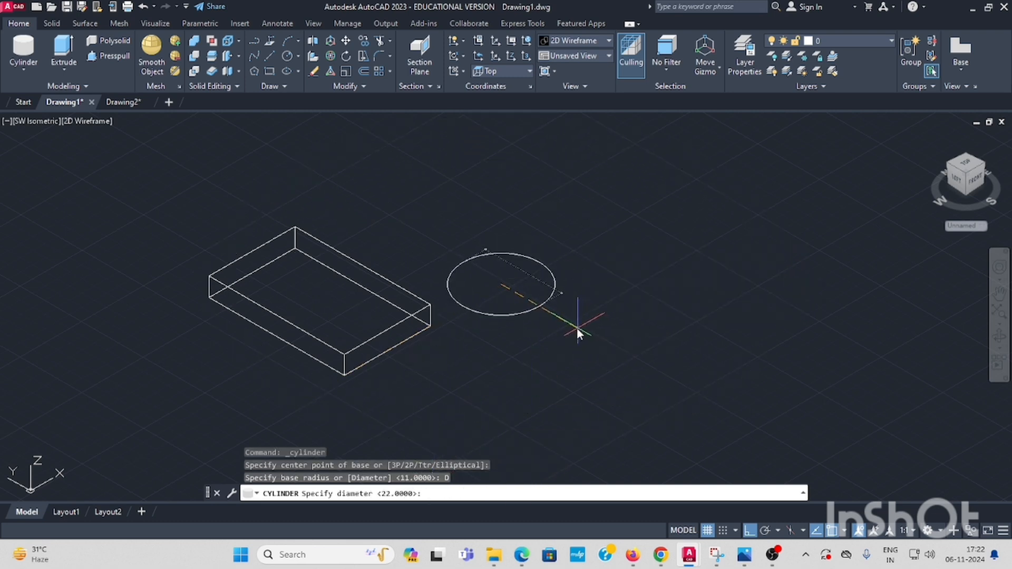
{"action": "type", "text": "22"}
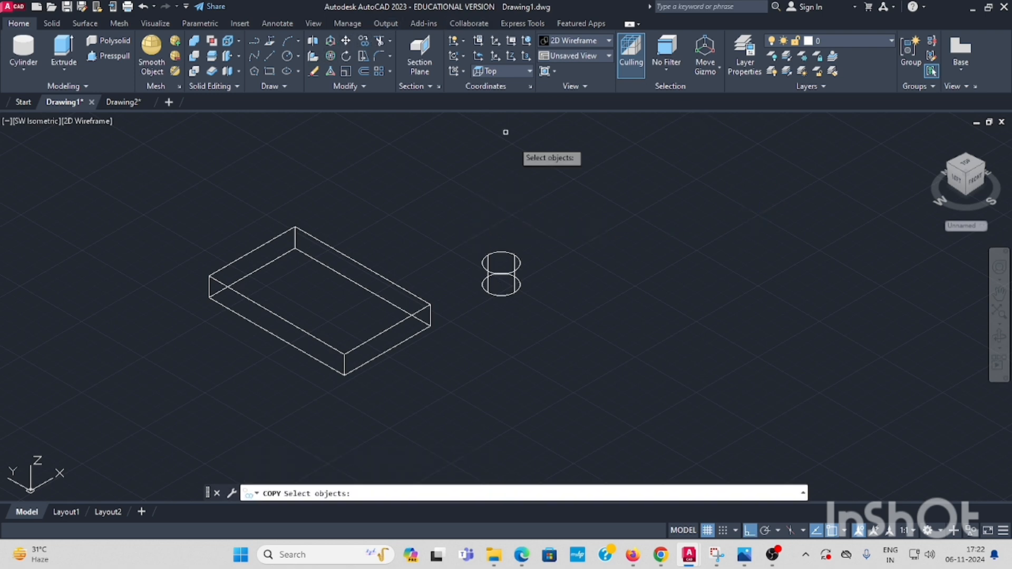
{"action": "left_click", "coordinate": [501, 273]}
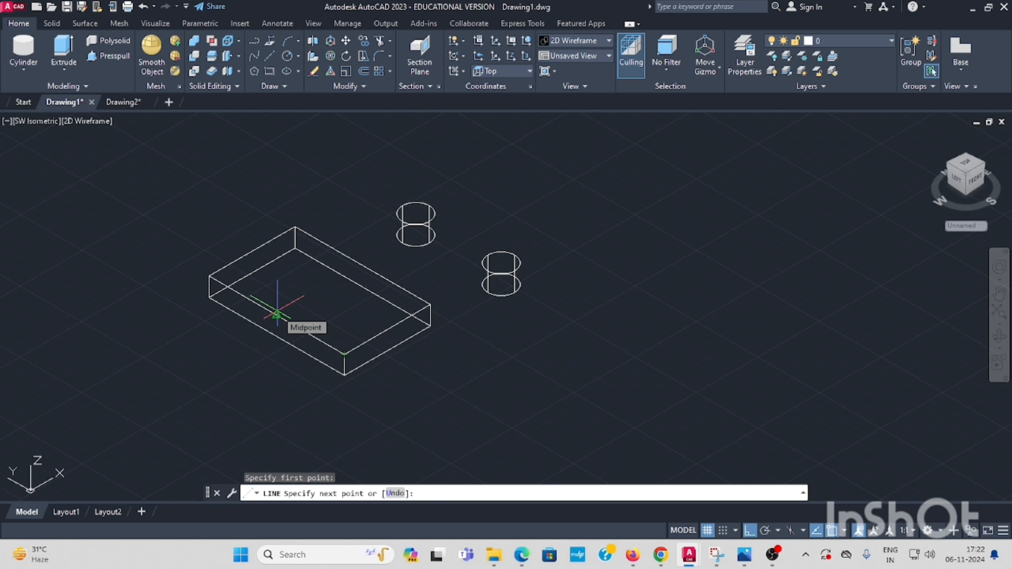
Draw guide lines of 30, then 45 and 30, locating the two hole centres on the plate
{"action": "type", "text": "30"}
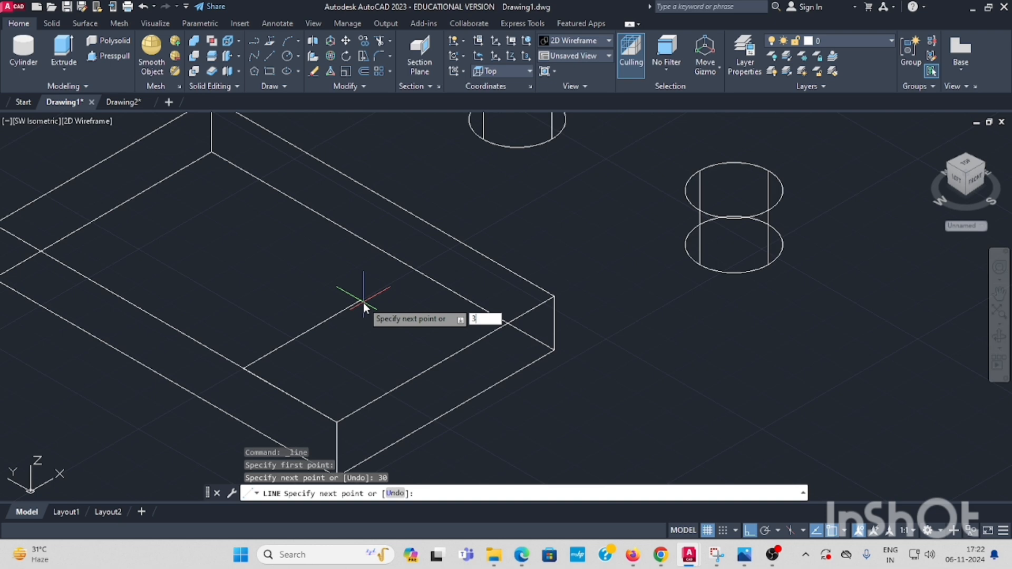
{"action": "key", "text": "Escape"}
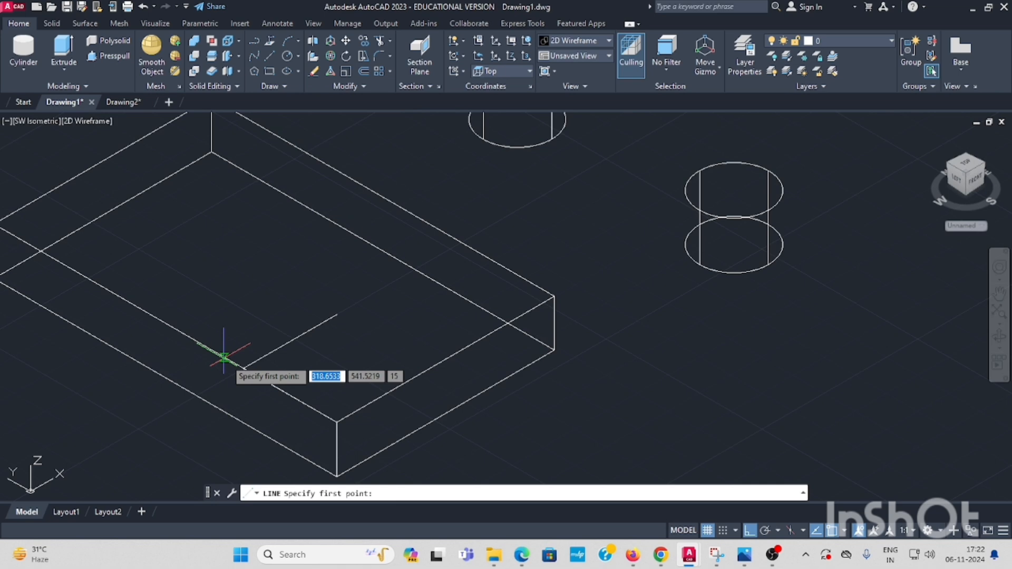
{"action": "left_click", "coordinate": [223, 357]}
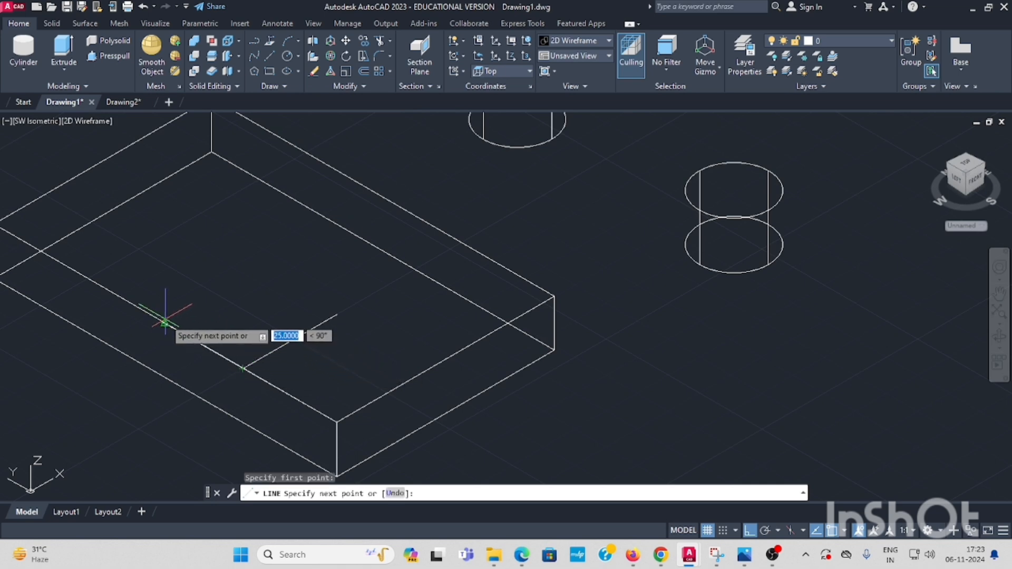
{"action": "type", "text": "45"}
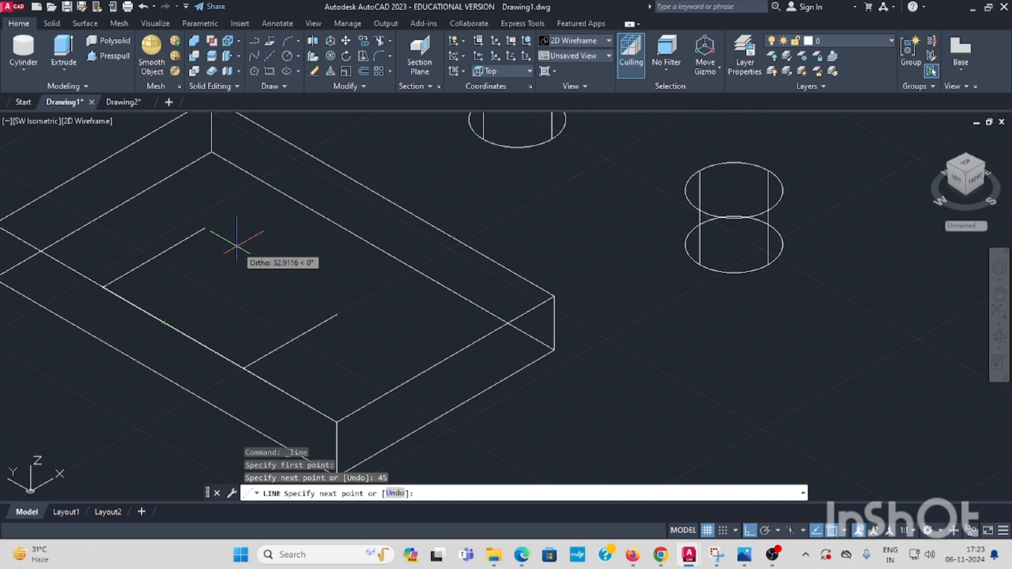
{"action": "type", "text": "30"}
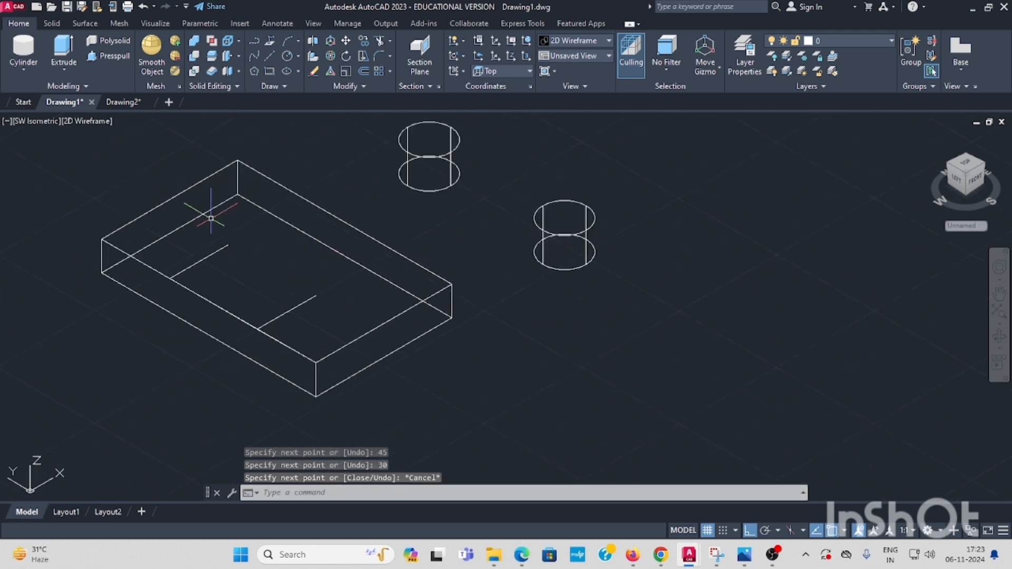
{"action": "mouse_move", "coordinate": [595, 157]}
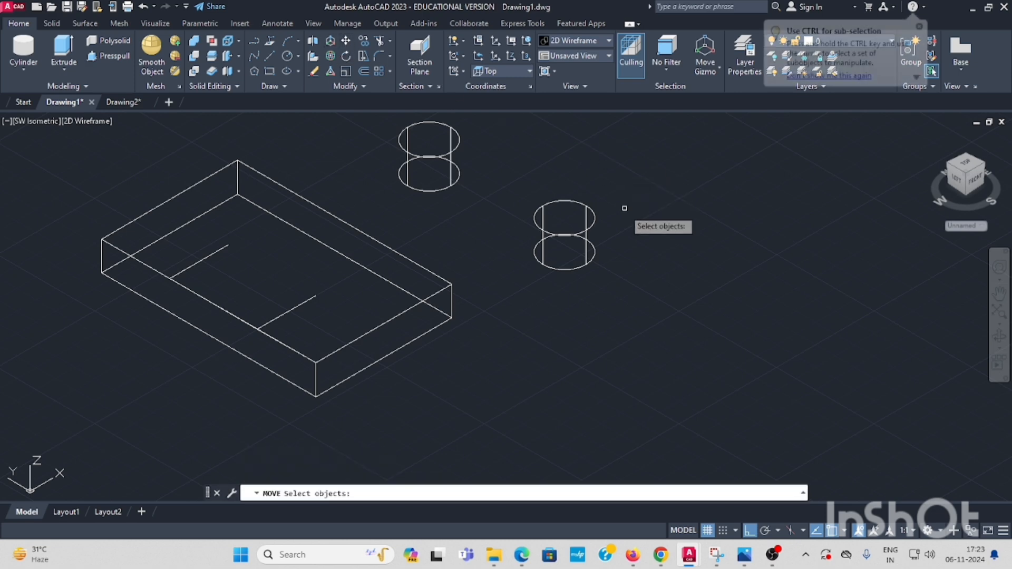
Move both cylinders by their top centres onto the guide-line endpoints in the plate
{"action": "left_click", "coordinate": [563, 234]}
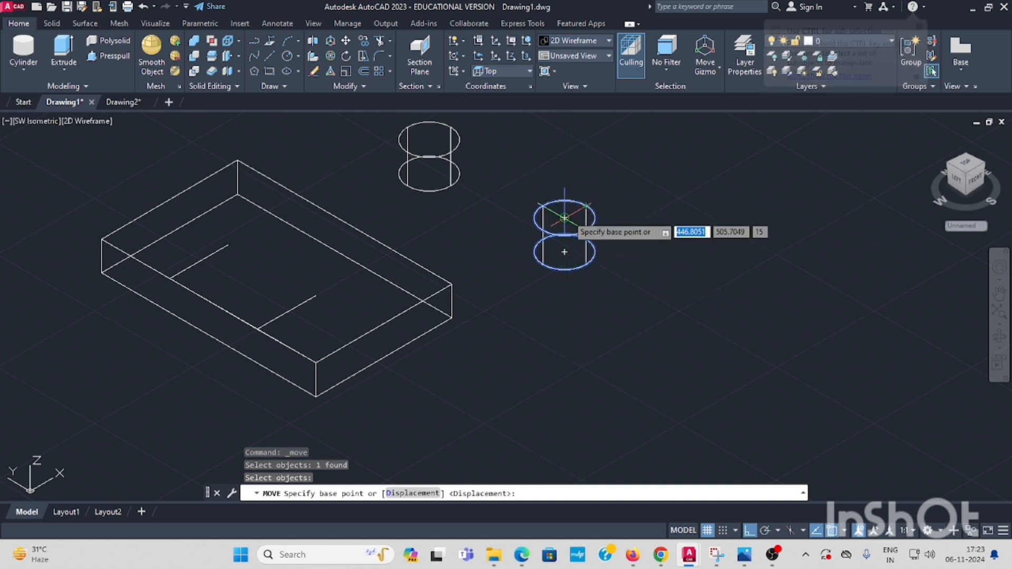
{"action": "left_click", "coordinate": [564, 216]}
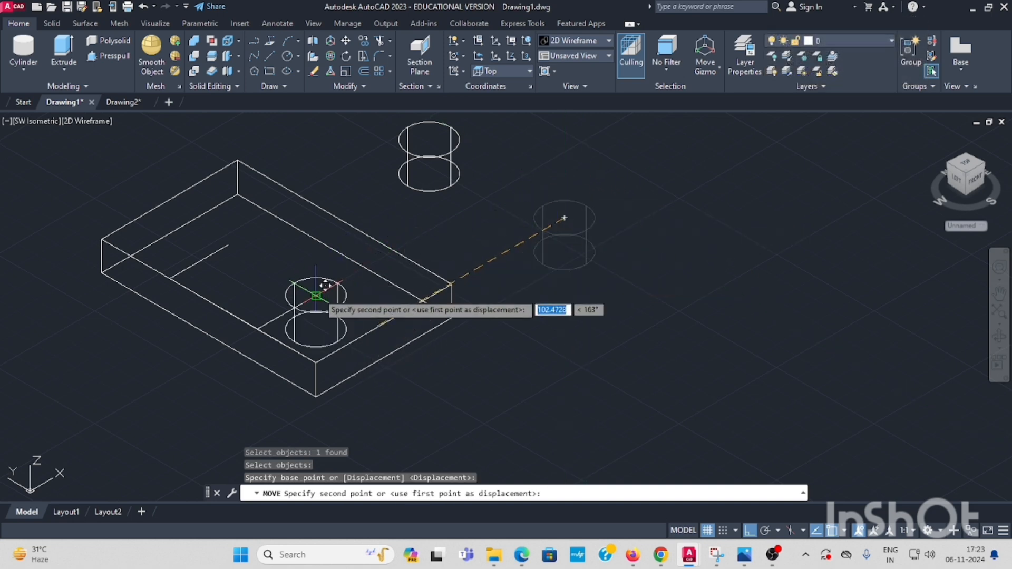
{"action": "left_click", "coordinate": [607, 240]}
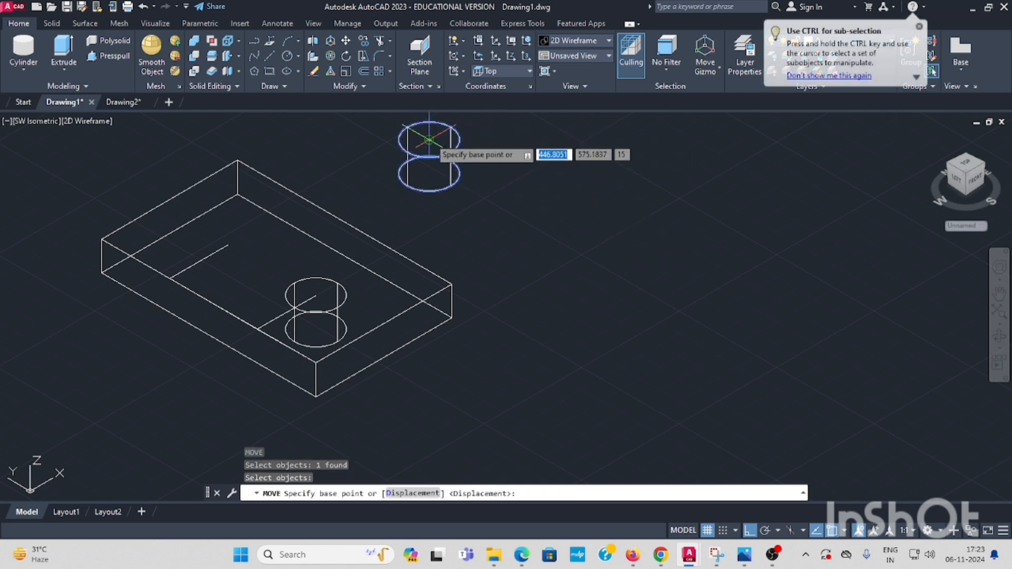
{"action": "left_click", "coordinate": [428, 139]}
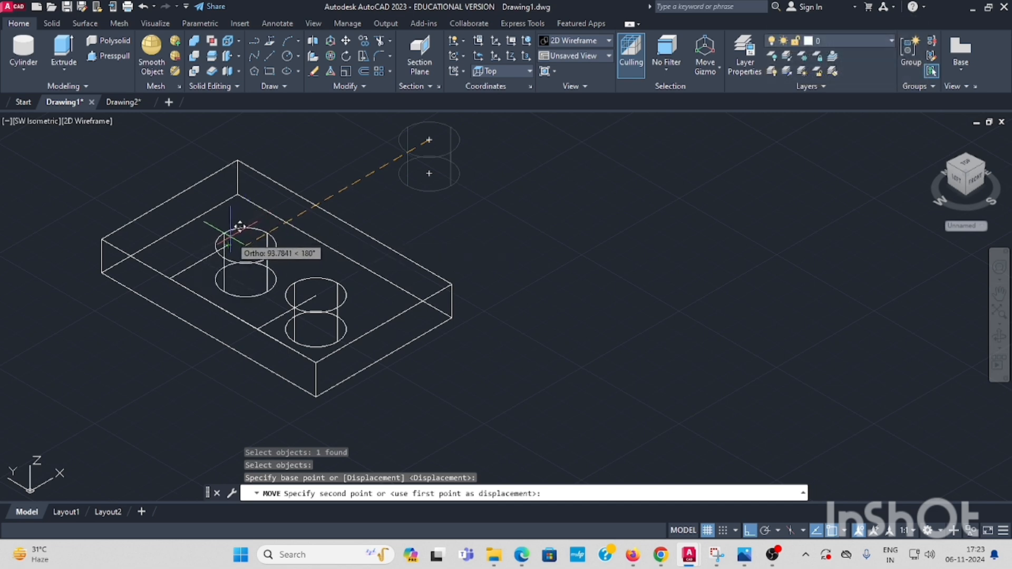
{"action": "left_click", "coordinate": [426, 243]}
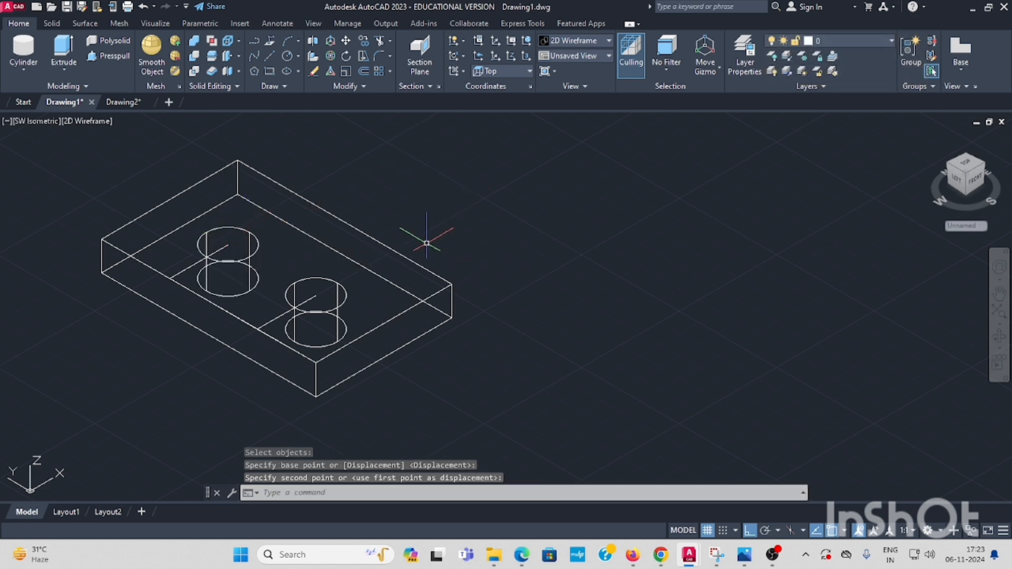
{"action": "left_click_drag", "start_coordinate": [426, 244], "coordinate": [392, 299]}
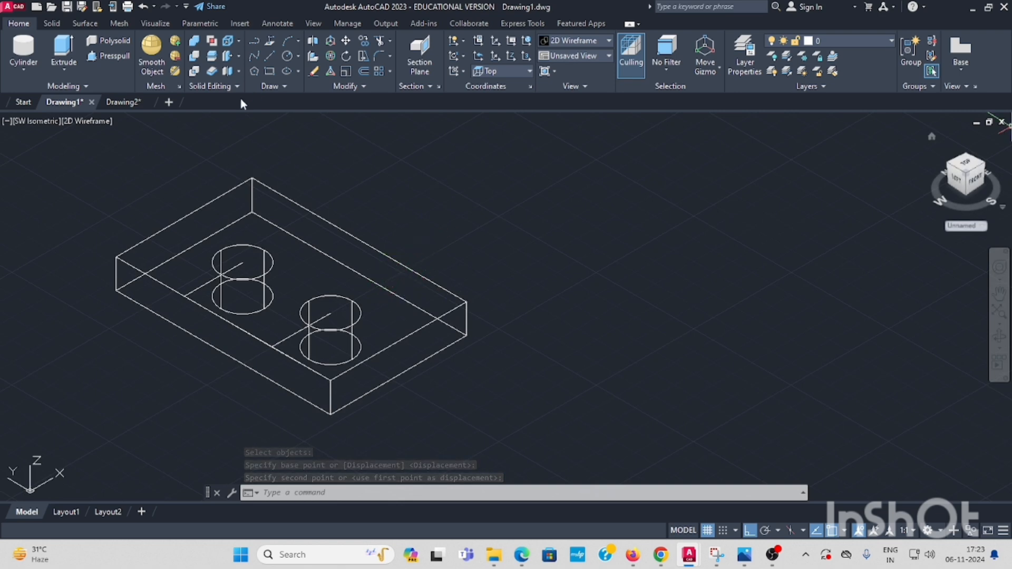
Show the model with the Conceptual visual style
{"action": "left_click", "coordinate": [87, 120]}
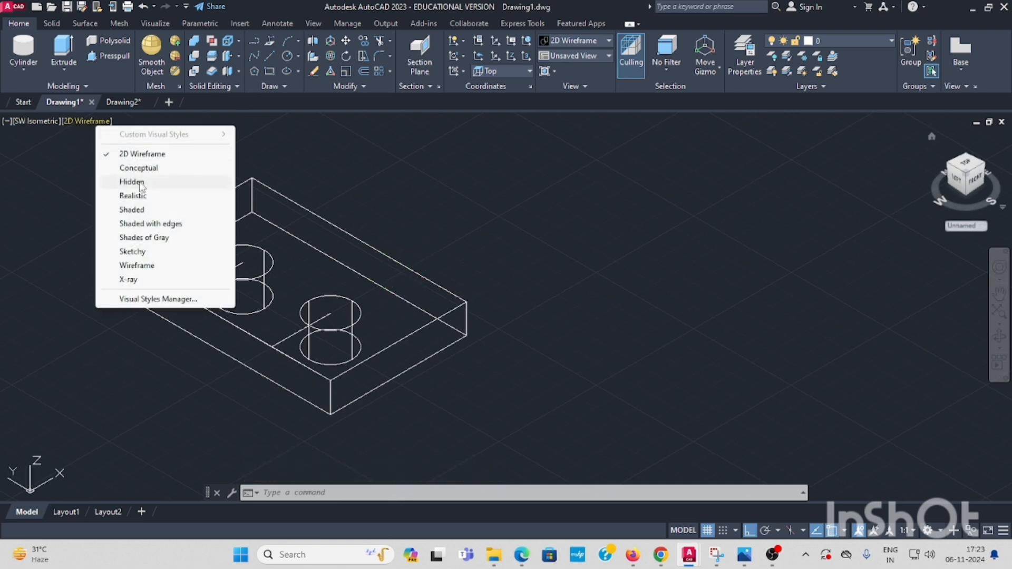
{"action": "left_click", "coordinate": [139, 168]}
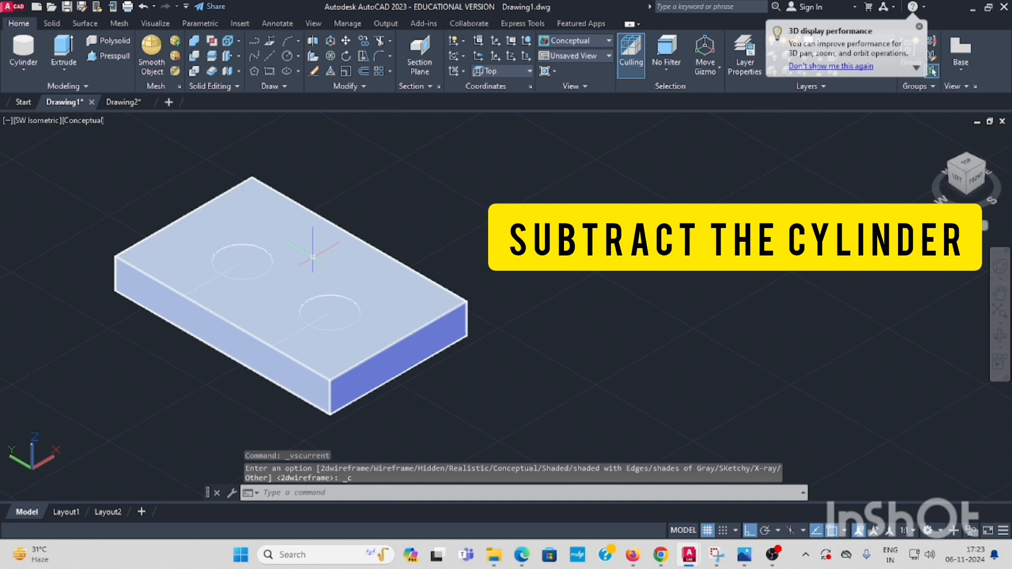
{"action": "left_click", "coordinate": [52, 23]}
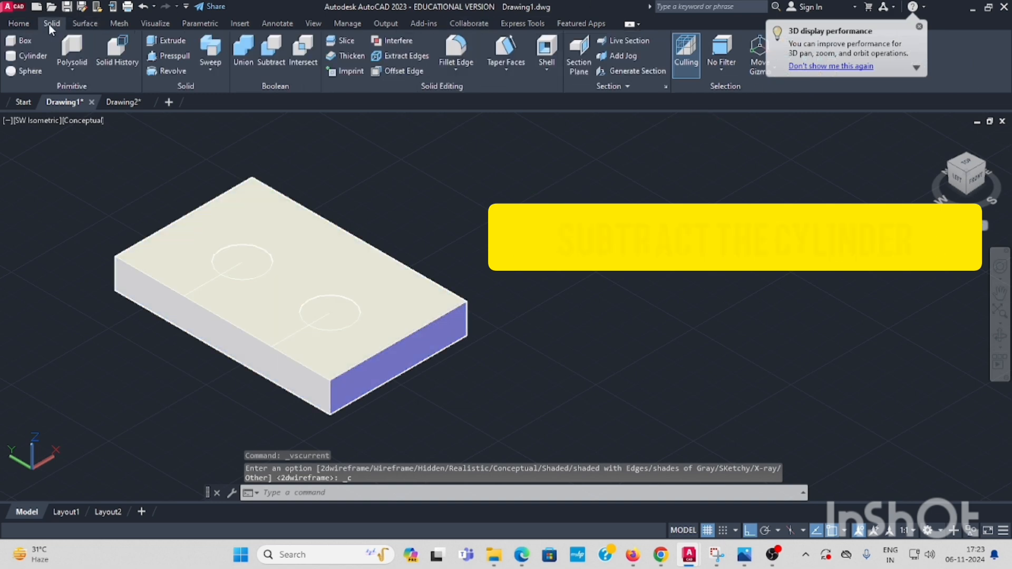
Subtract both cylinders from the base plate to make two through holes
{"action": "left_click", "coordinate": [271, 63]}
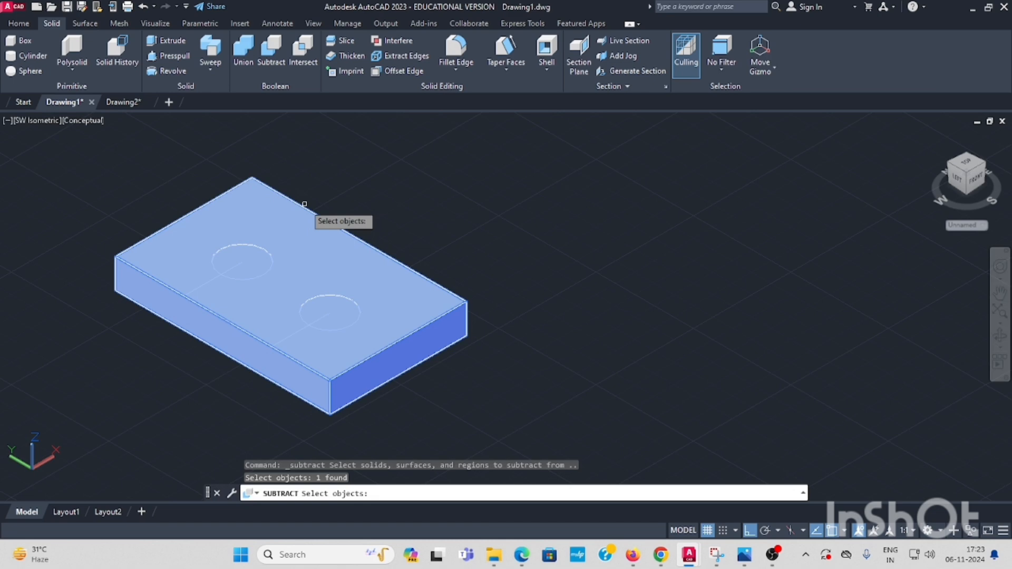
{"action": "left_click", "coordinate": [243, 261]}
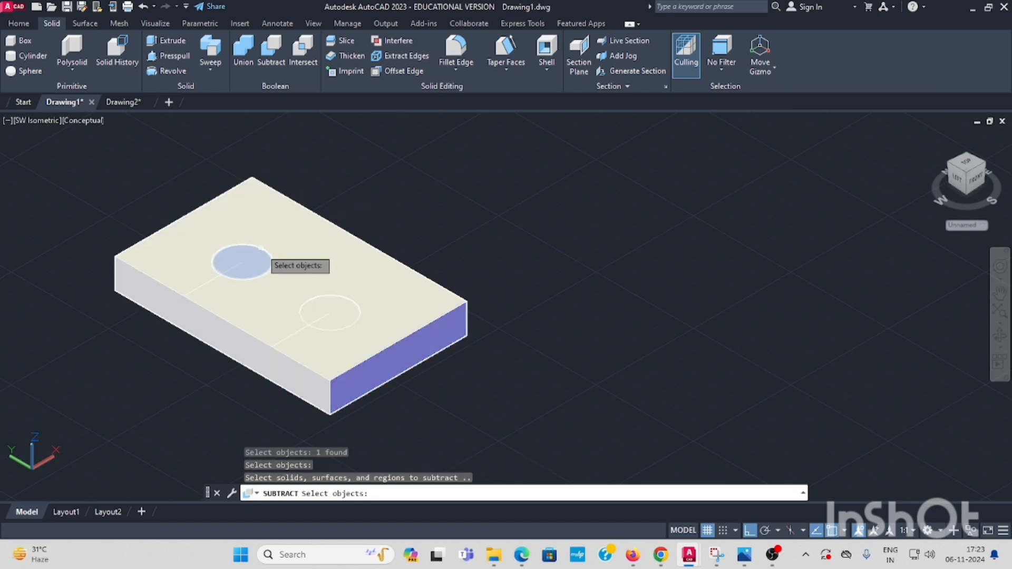
{"action": "left_click", "coordinate": [330, 313]}
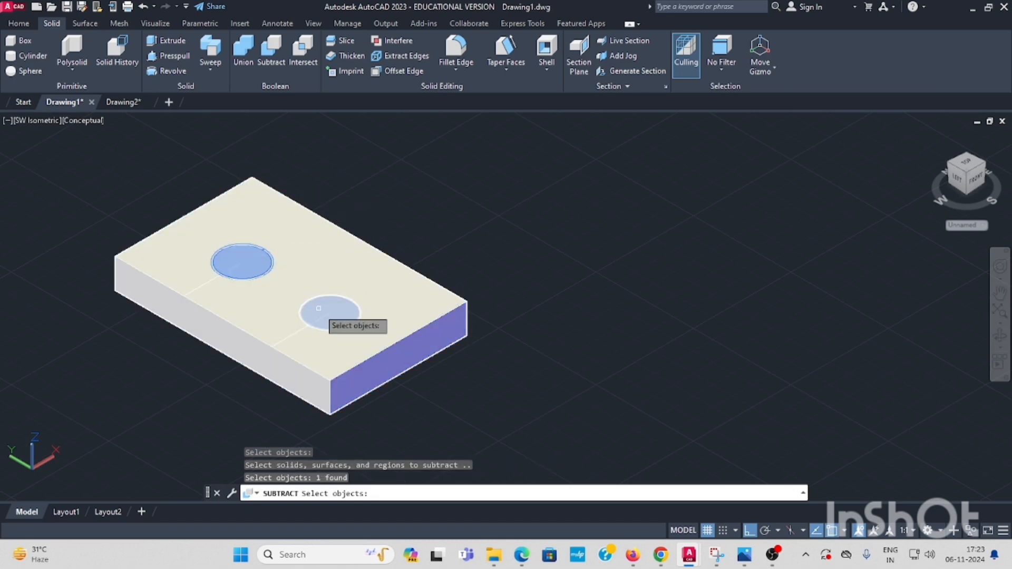
{"action": "left_click", "coordinate": [331, 311]}
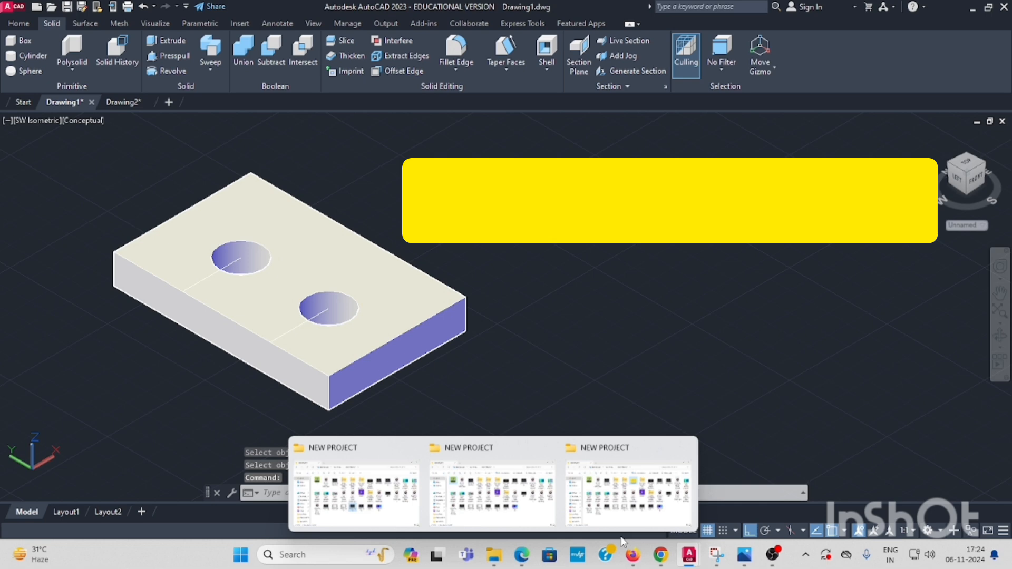
{"action": "left_click", "coordinate": [122, 101]}
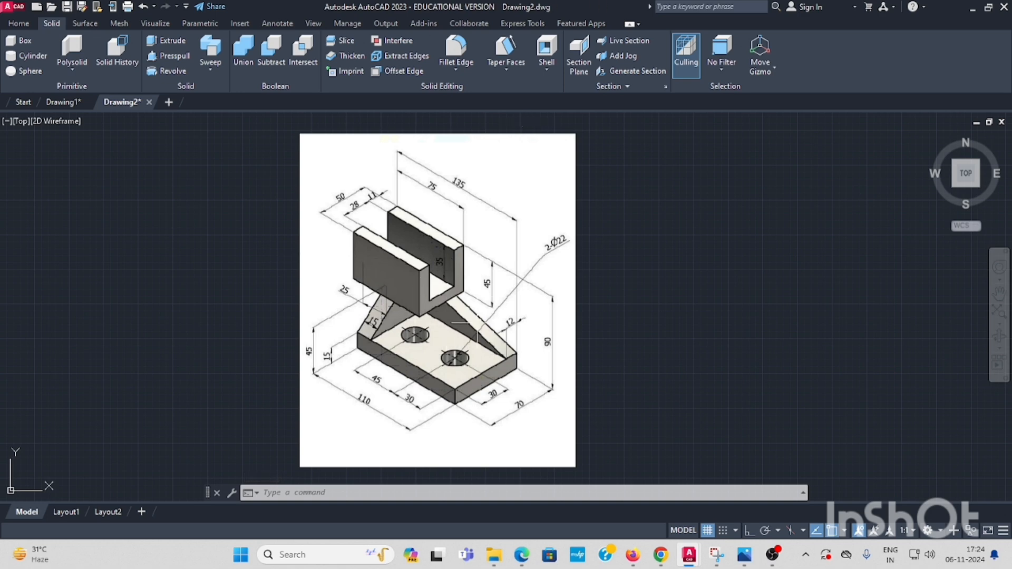
{"action": "left_click", "coordinate": [18, 23]}
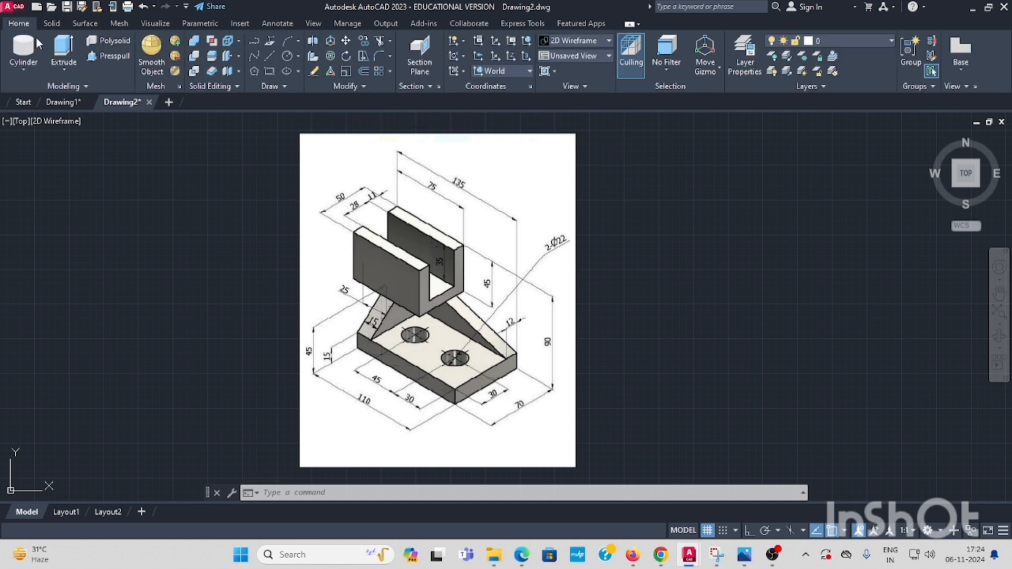
{"action": "left_click", "coordinate": [23, 52]}
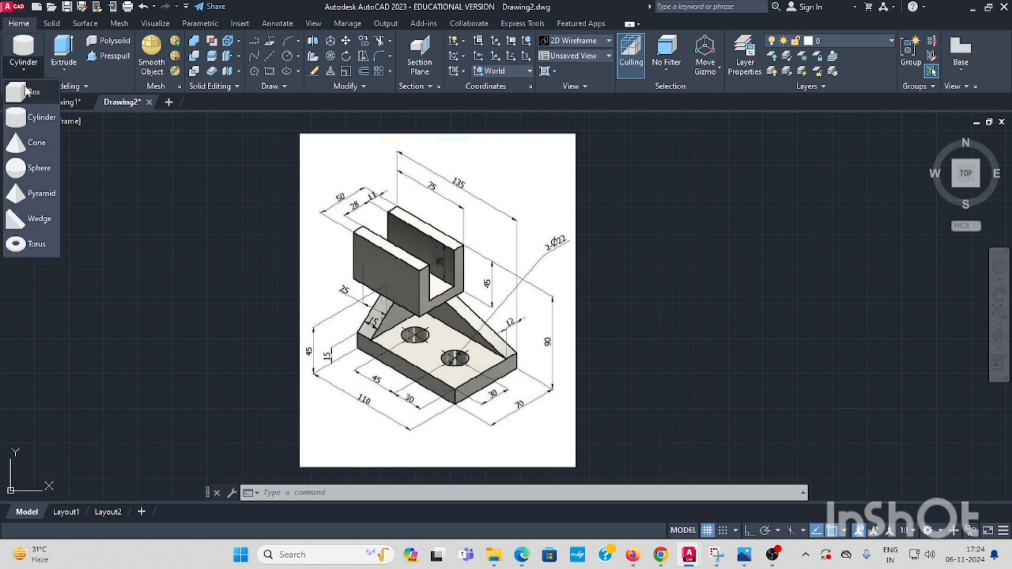
{"action": "left_click", "coordinate": [33, 93]}
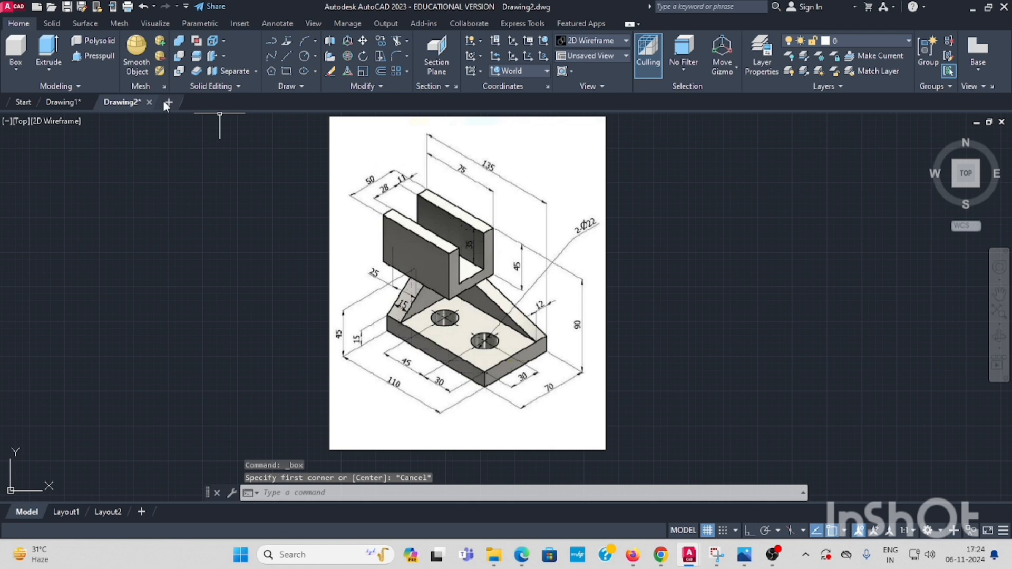
{"action": "left_click", "coordinate": [64, 103]}
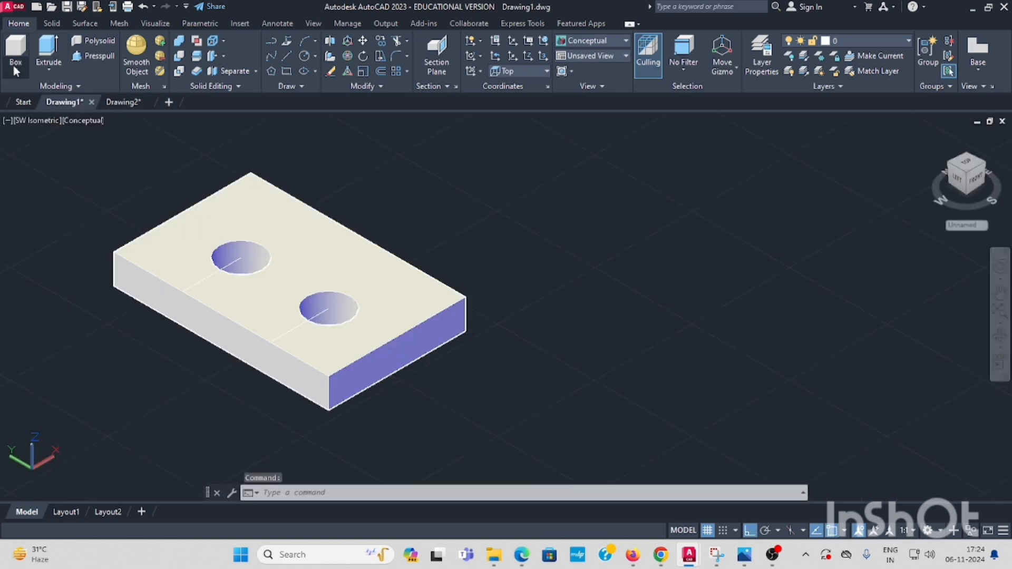
Create a 110 × 12 × 30 box solid beside the base plate for the upright wall
{"action": "left_click", "coordinate": [14, 52]}
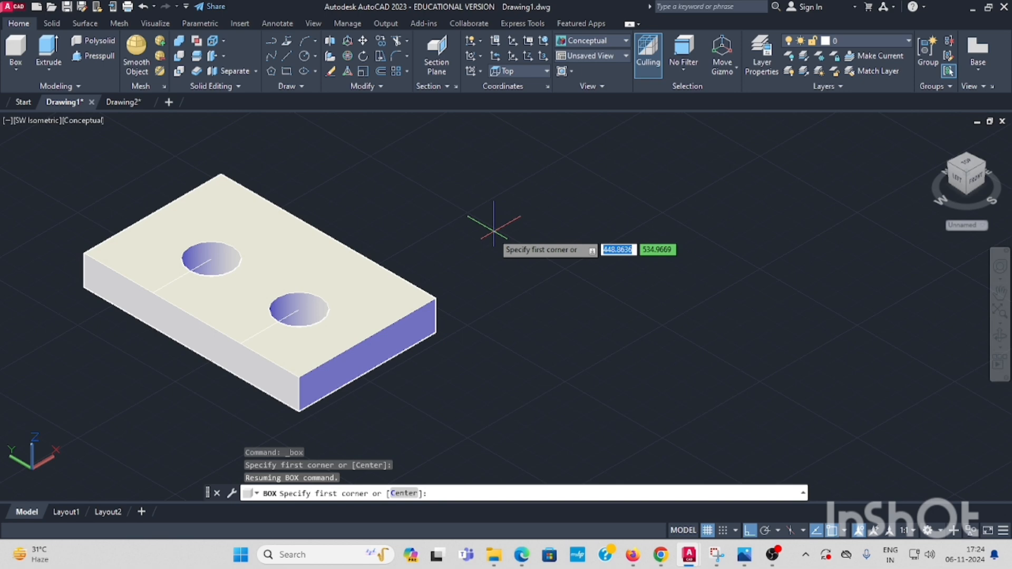
{"action": "left_click", "coordinate": [494, 229]}
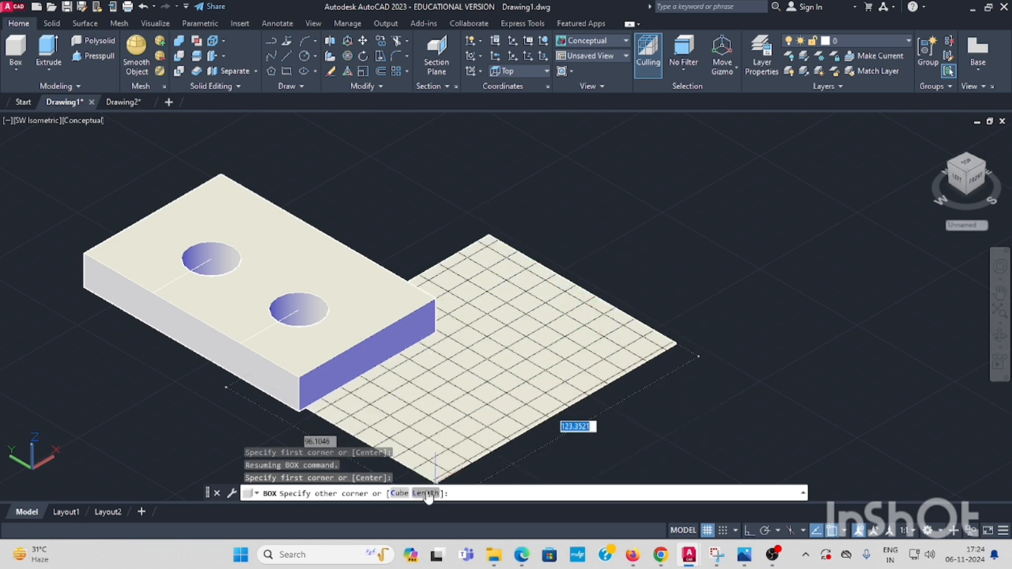
{"action": "type", "text": "L"}
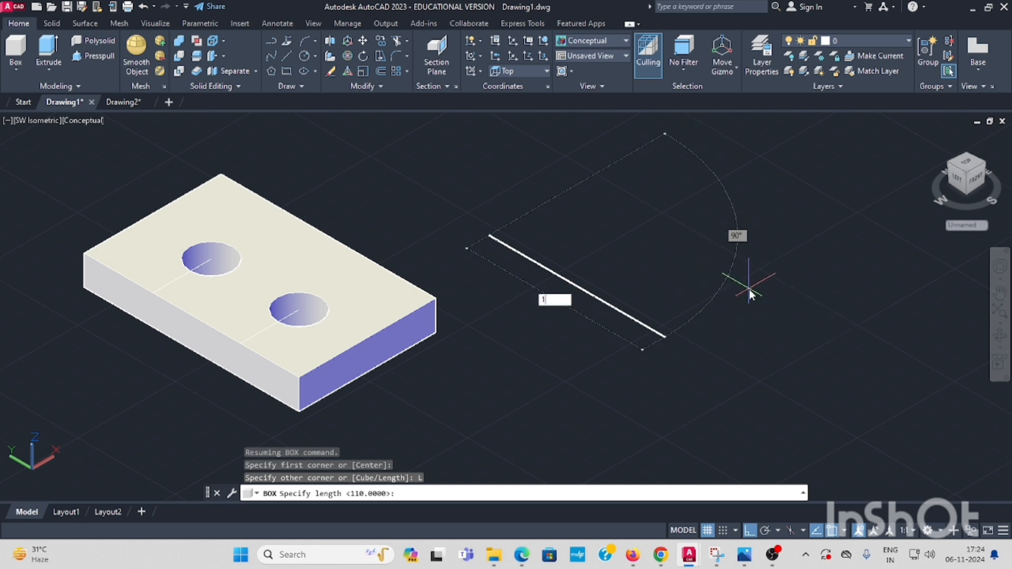
{"action": "type", "text": "1"}
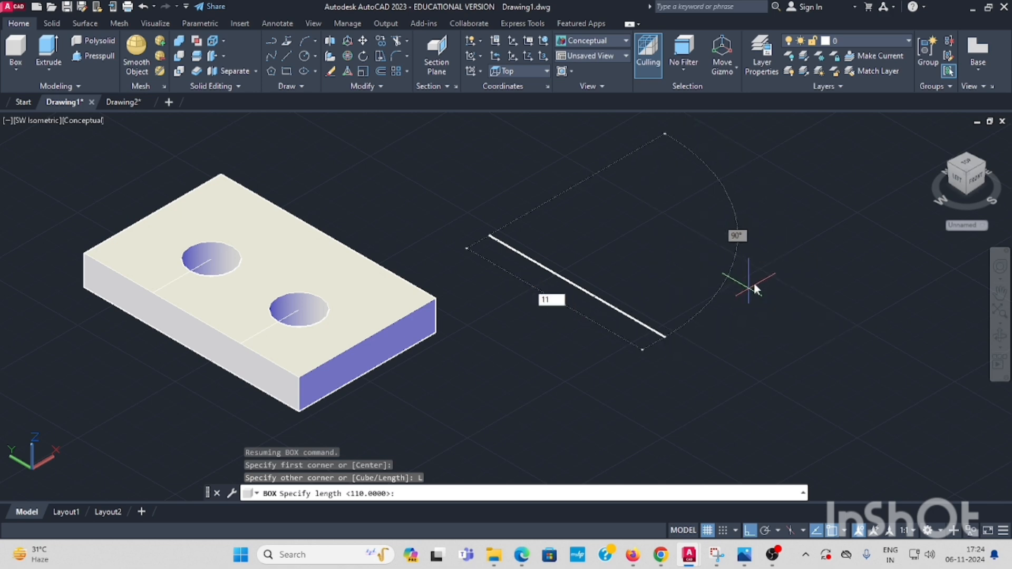
{"action": "type", "text": "110"}
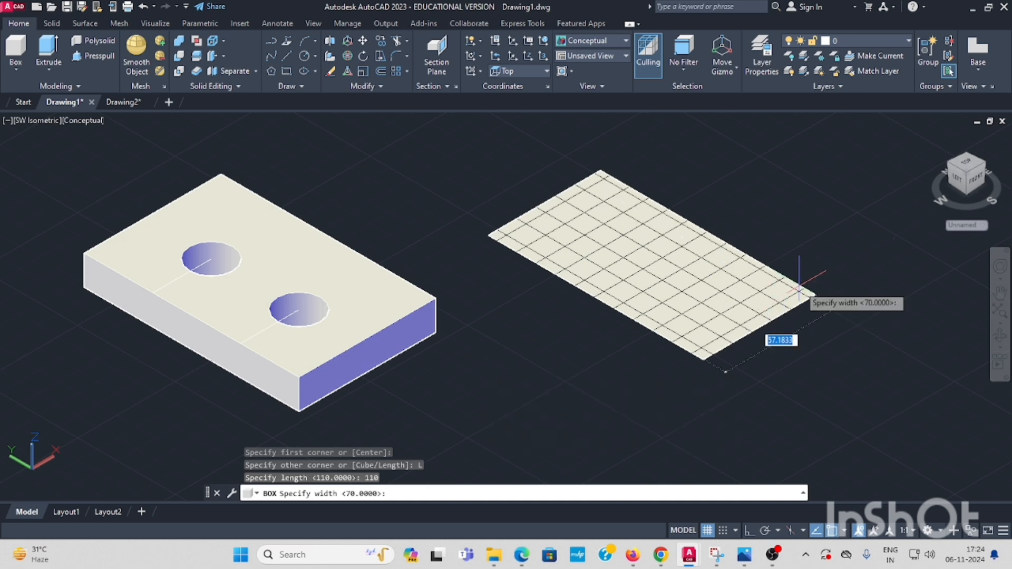
{"action": "type", "text": "12"}
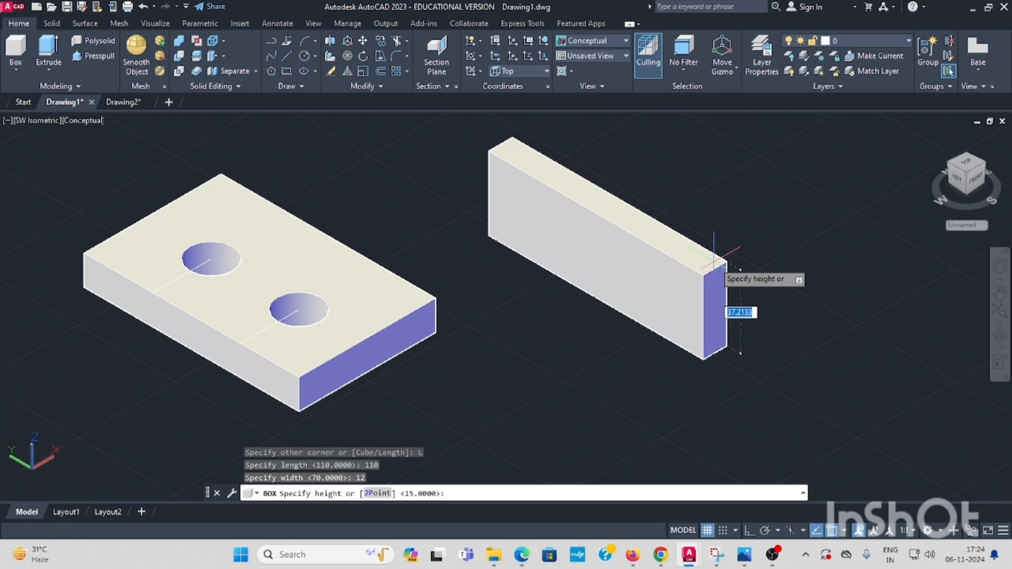
{"action": "type", "text": "30"}
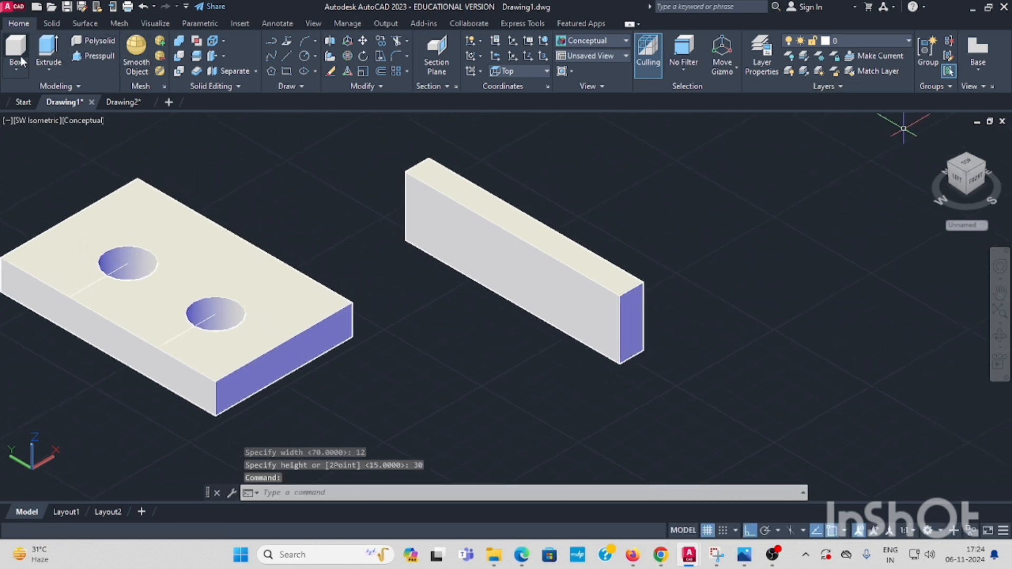
Create a 70 × 15 × 30 box solid next to the upright wall
{"action": "left_click", "coordinate": [15, 50]}
{"action": "type", "text": "L"}
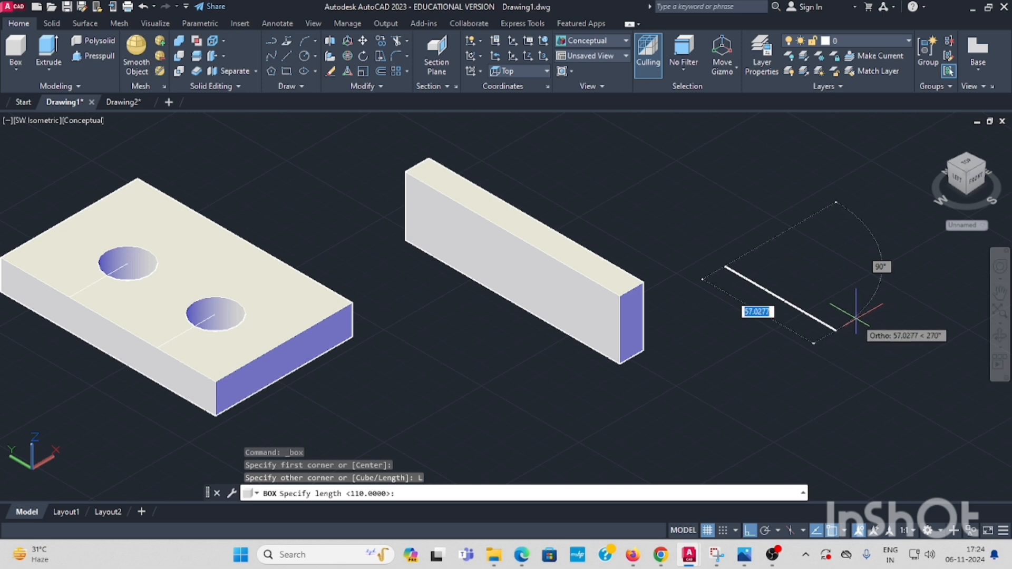
{"action": "type", "text": "70"}
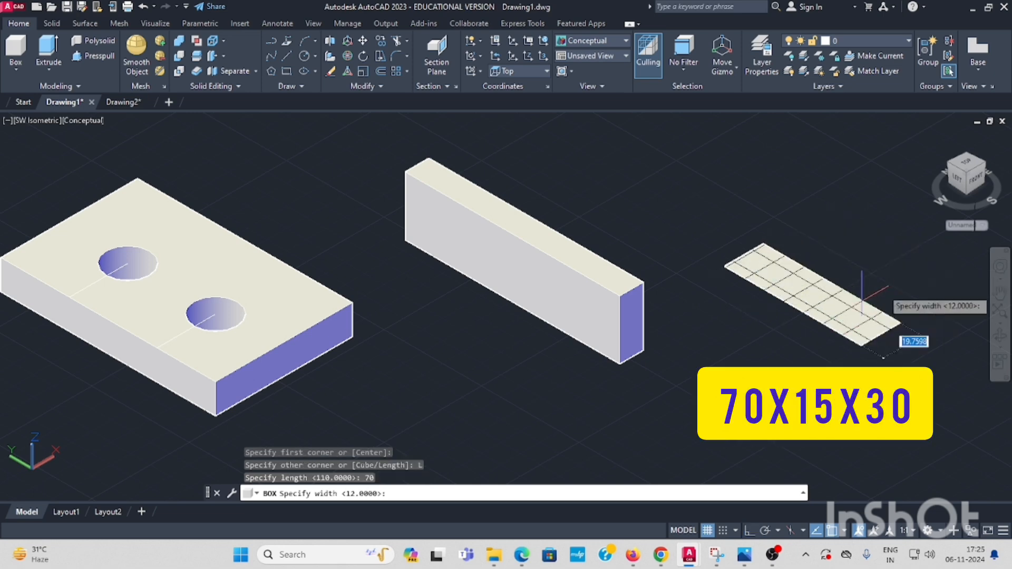
{"action": "type", "text": "15"}
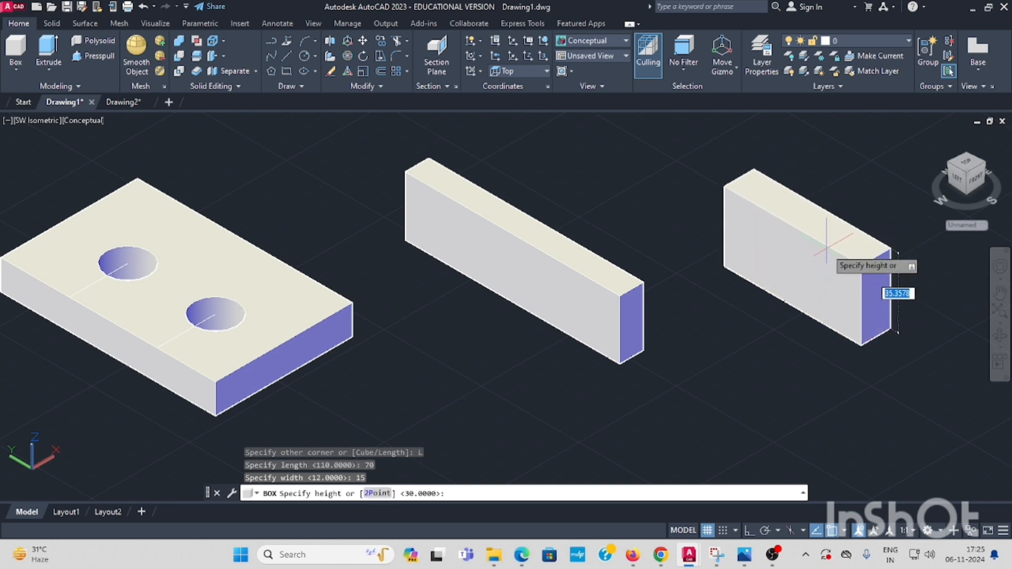
{"action": "type", "text": "30"}
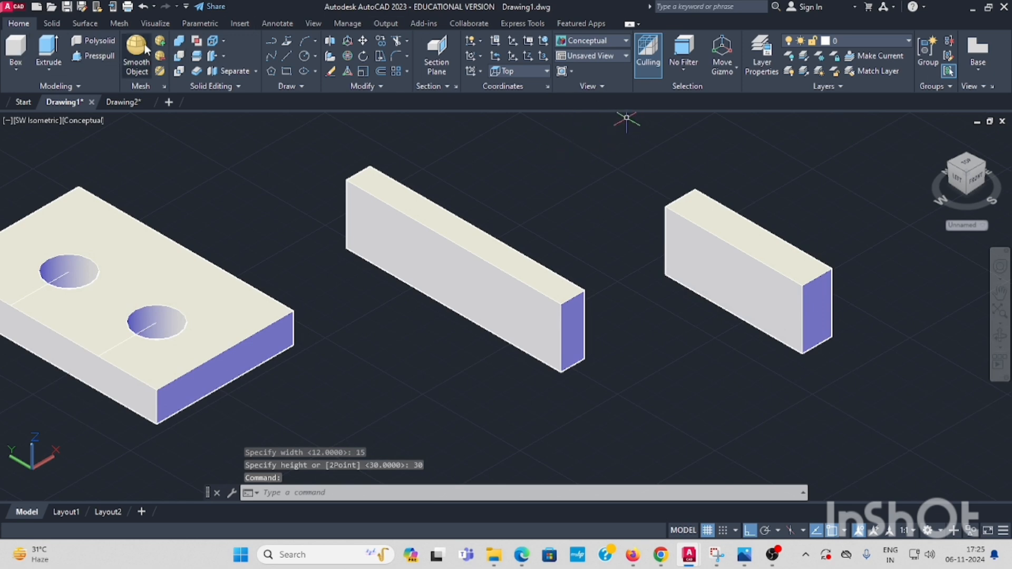
Chamfer the long box's top end edge with distances 30 and 60 into a wedge
{"action": "left_click", "coordinate": [51, 23]}
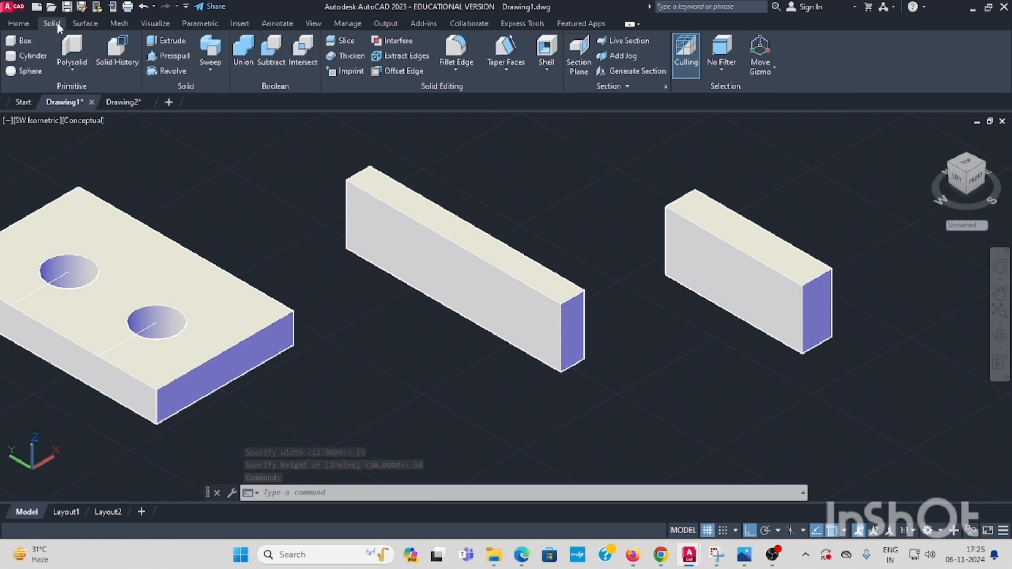
{"action": "left_click", "coordinate": [456, 71]}
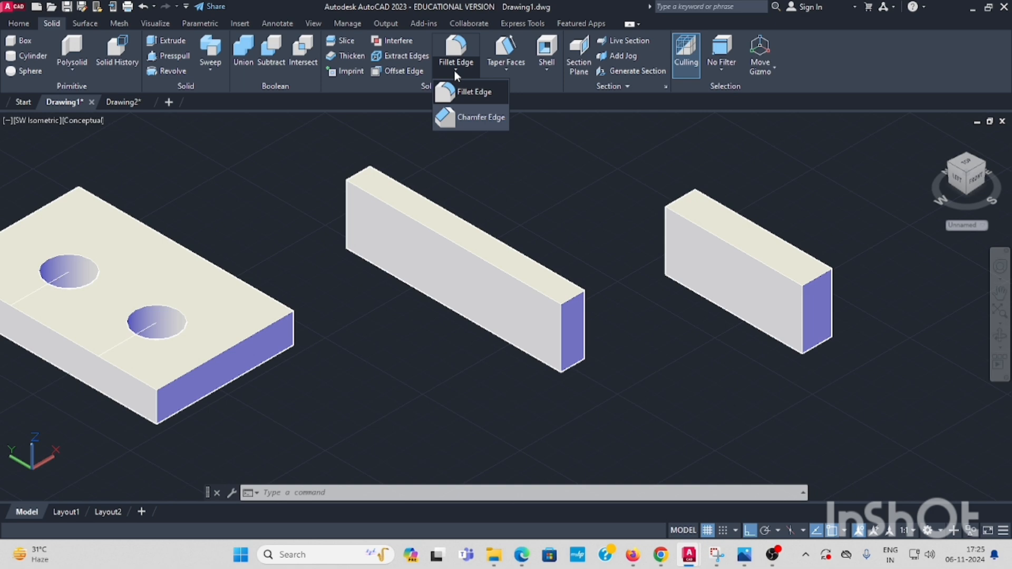
{"action": "left_click", "coordinate": [481, 117]}
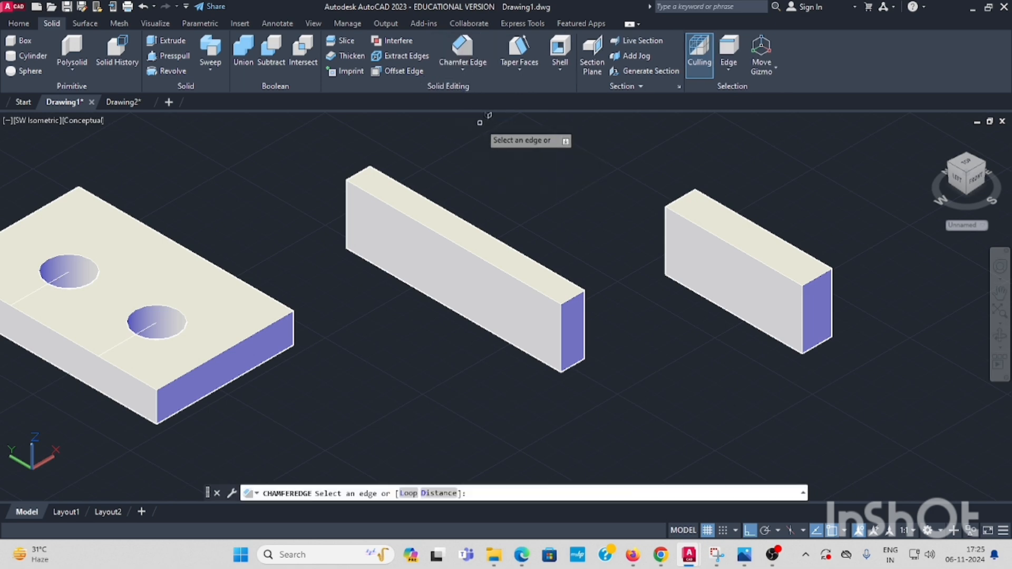
{"action": "mouse_move", "coordinate": [630, 307]}
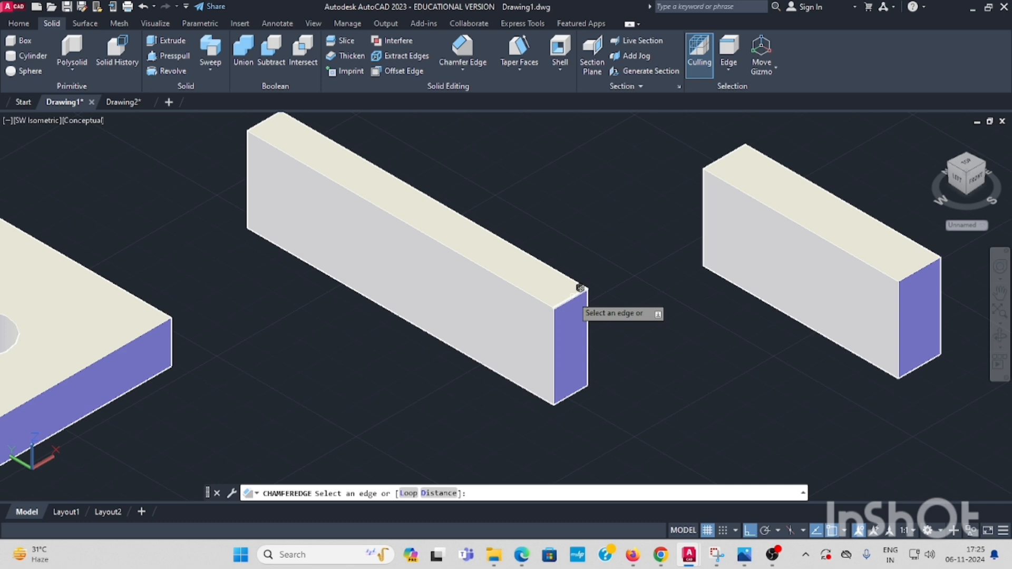
{"action": "left_click", "coordinate": [573, 295]}
{"action": "type", "text": "D"}
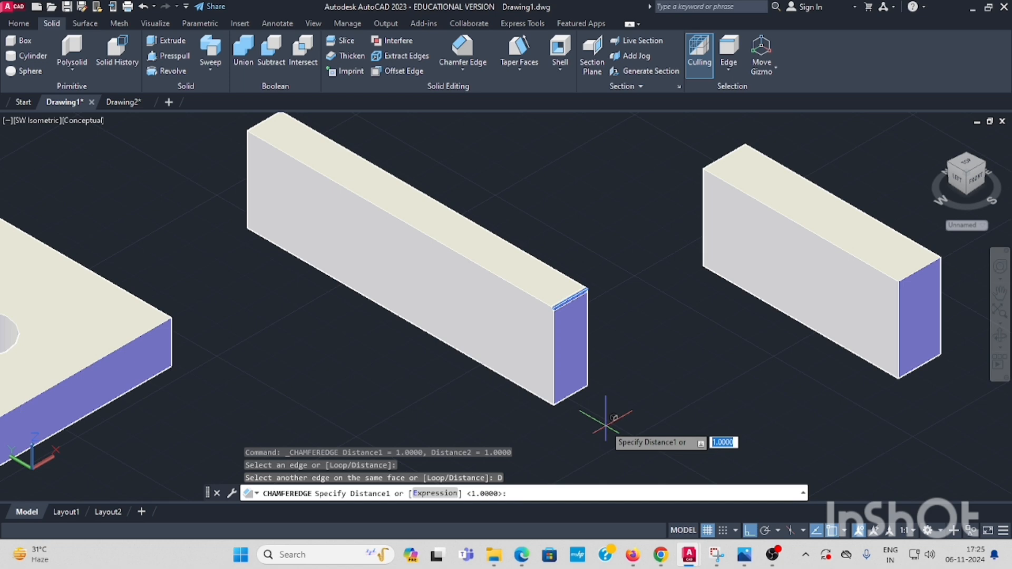
{"action": "type", "text": "3"}
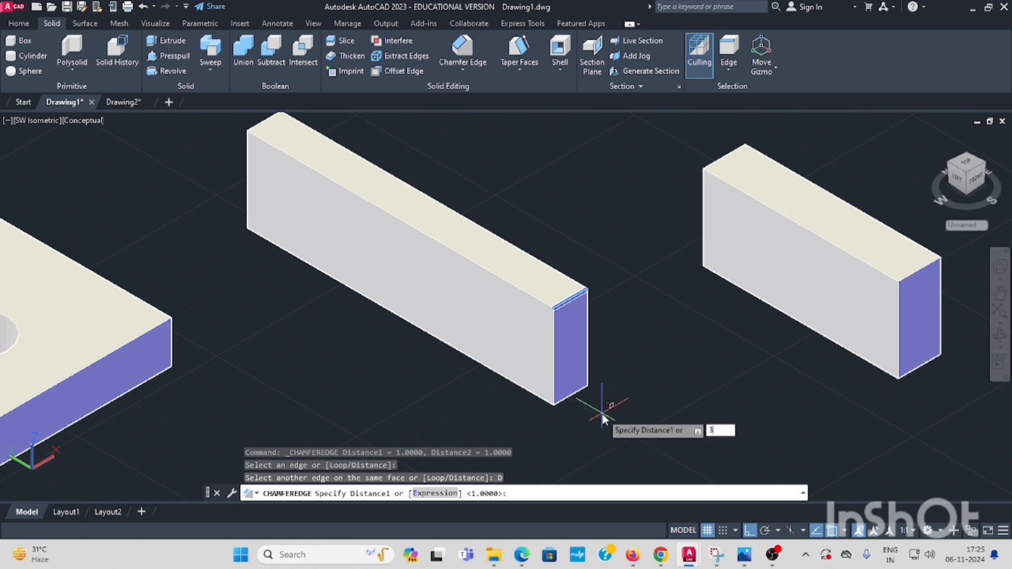
{"action": "type", "text": "30"}
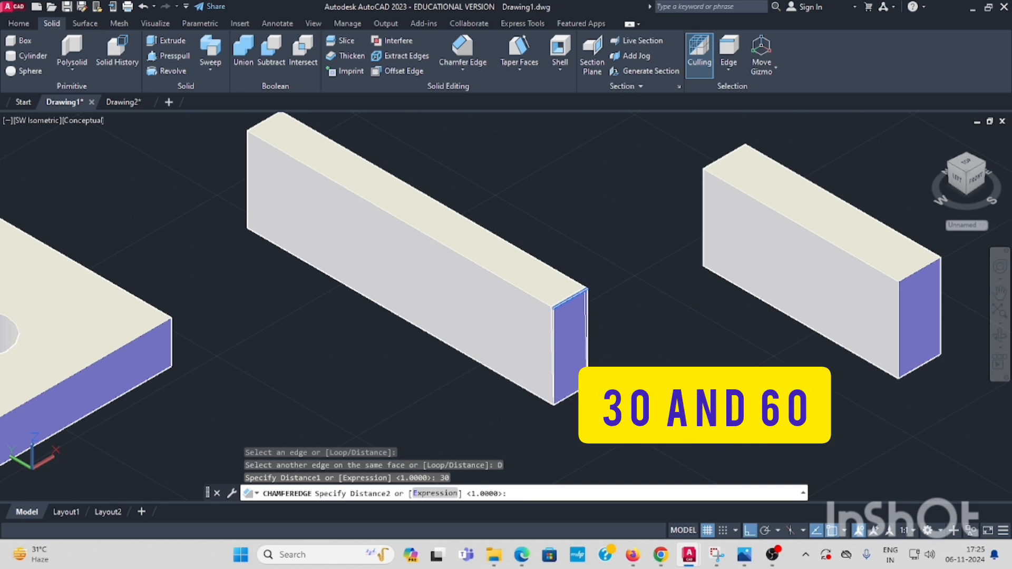
{"action": "type", "text": "60"}
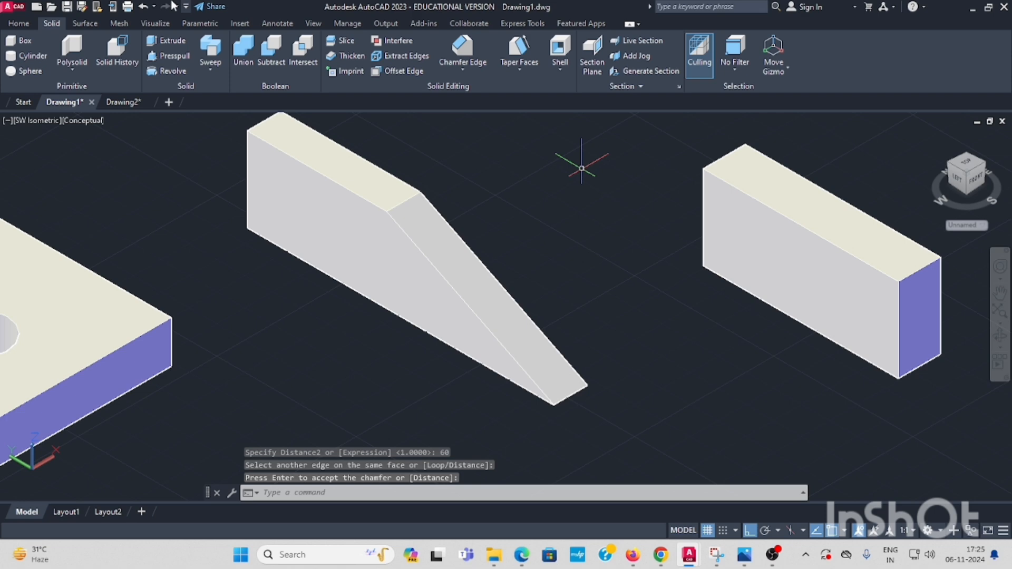
Show the model in the 2D Wireframe visual style
{"action": "left_click", "coordinate": [82, 120]}
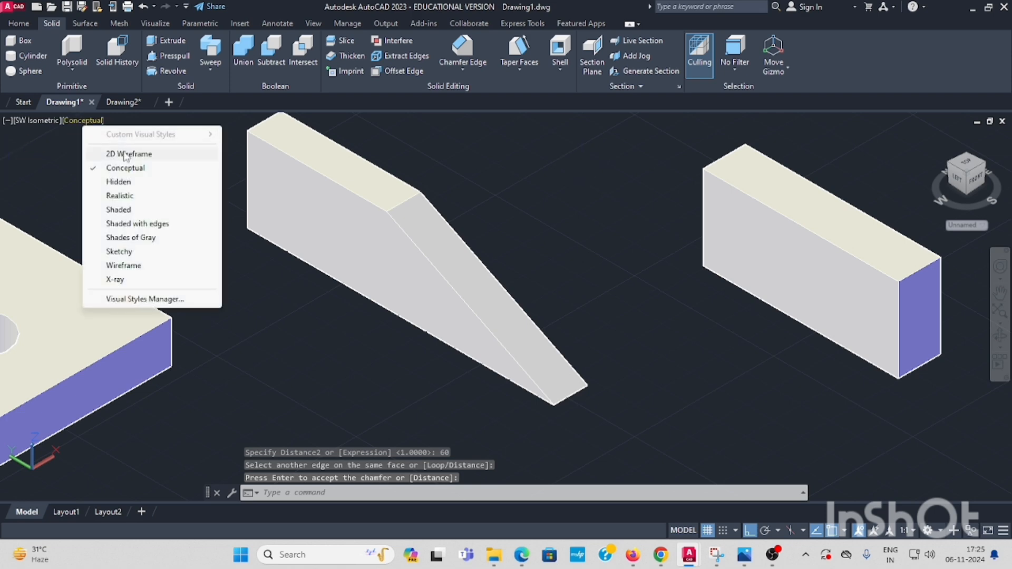
{"action": "left_click", "coordinate": [128, 155]}
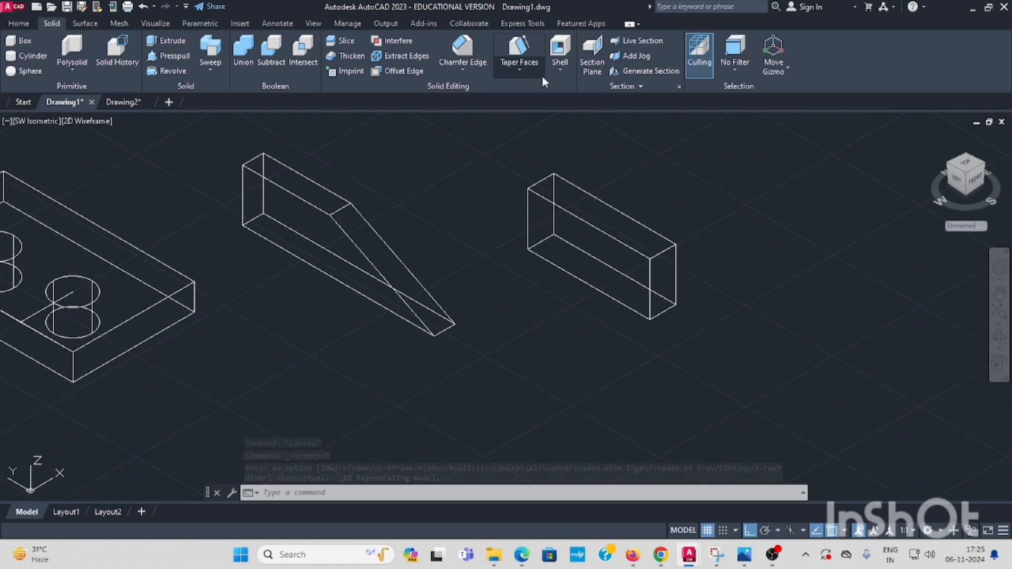
Chamfer the short box's top edge with distances 30 and 20 into a wedge
{"action": "left_click", "coordinate": [462, 54]}
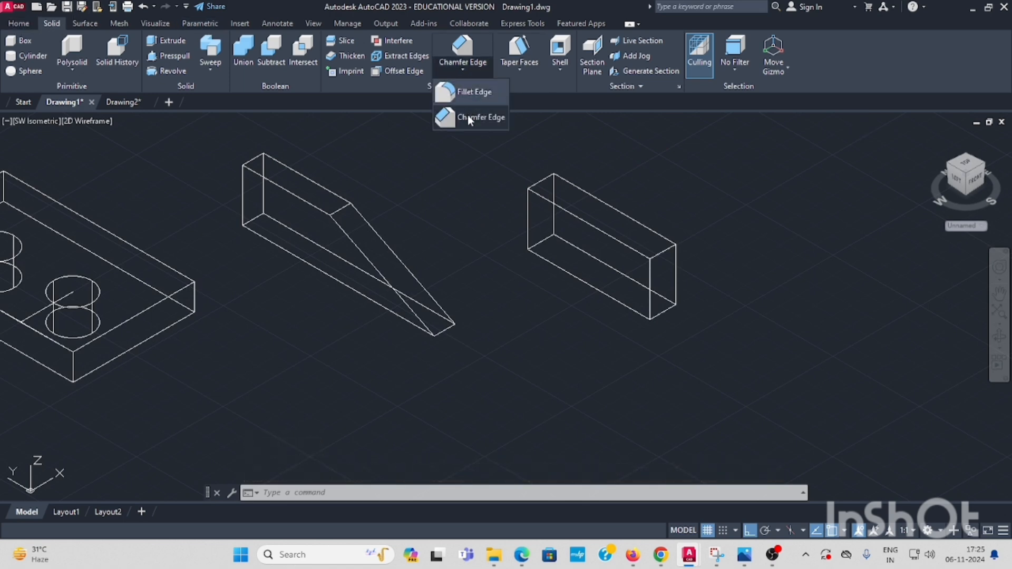
{"action": "left_click", "coordinate": [481, 117]}
{"action": "type", "text": "30"}
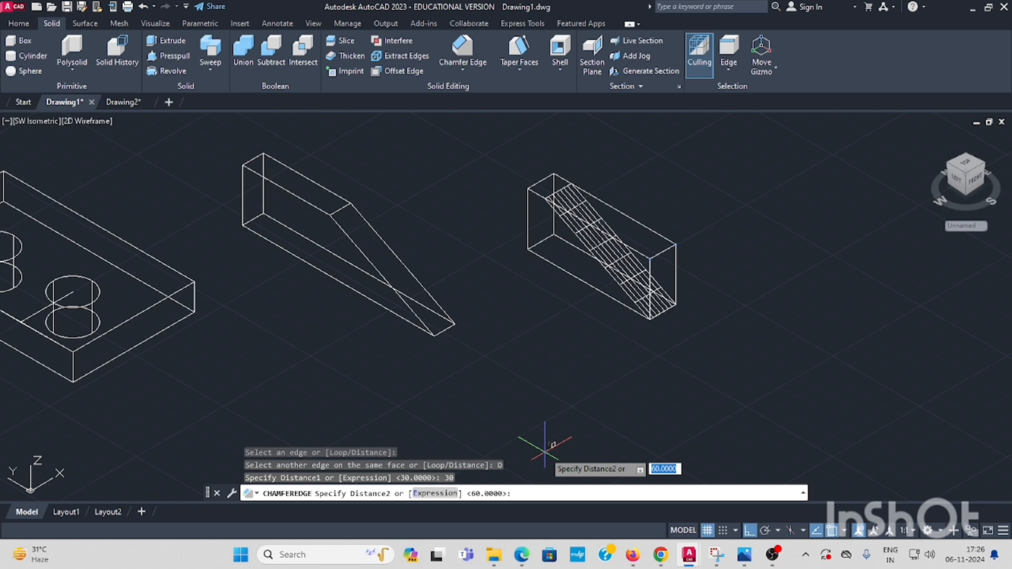
{"action": "type", "text": "20"}
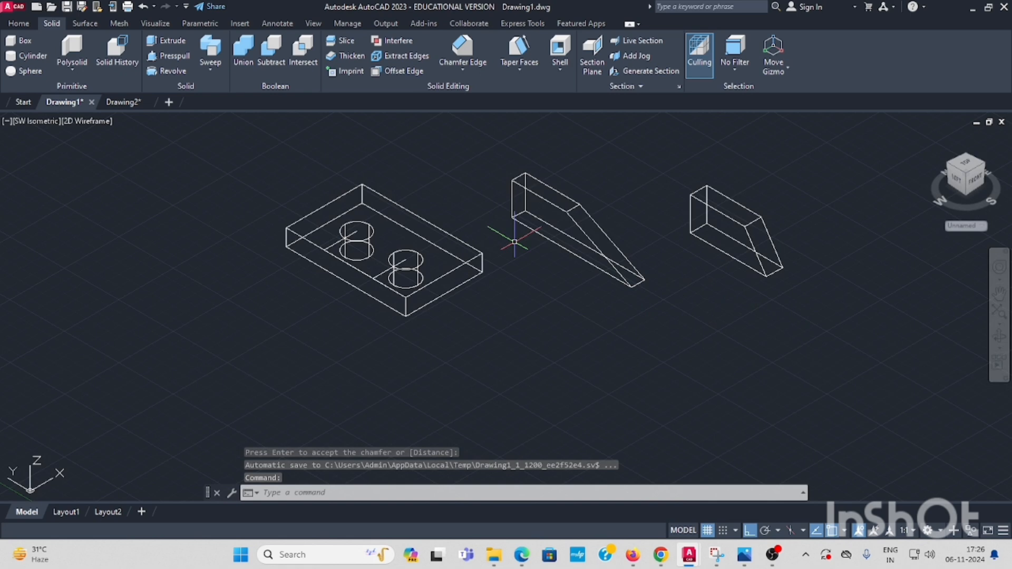
{"action": "left_click", "coordinate": [18, 24]}
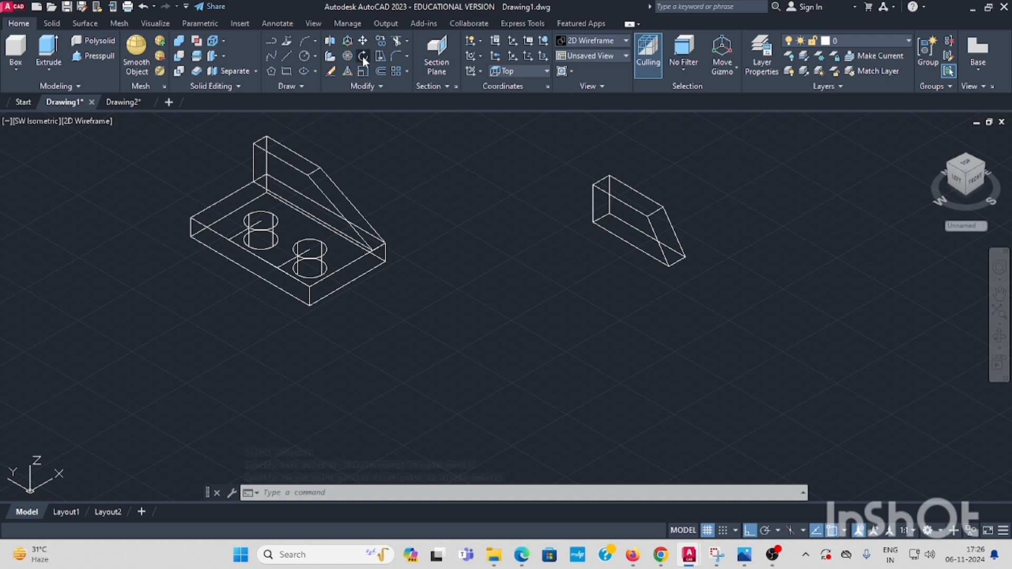
Rotate the loose wedge rib to face the other way and move it onto the base plate's opposite edge
{"action": "left_click", "coordinate": [640, 219]}
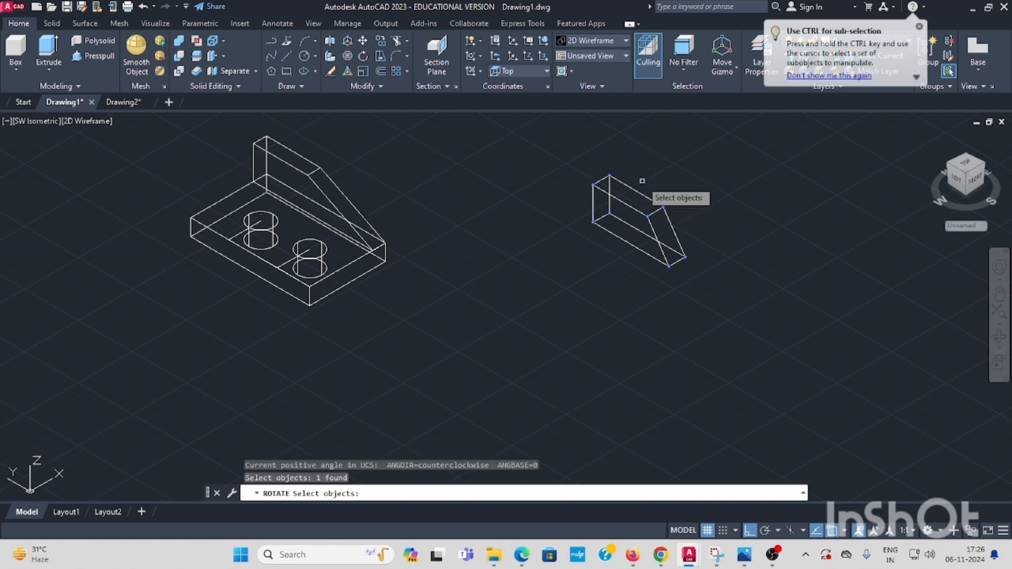
{"action": "left_click", "coordinate": [592, 223]}
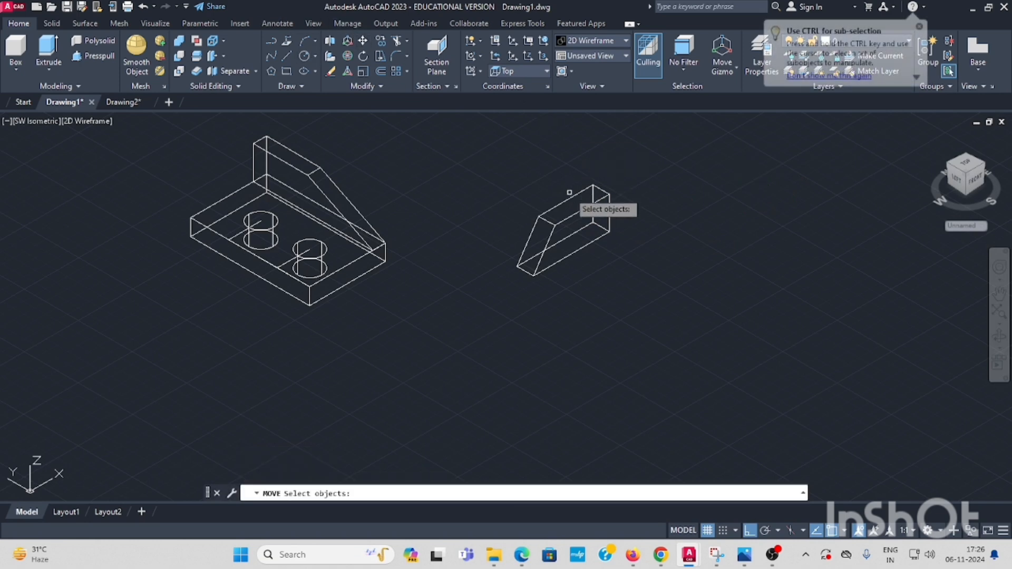
{"action": "left_click", "coordinate": [568, 232]}
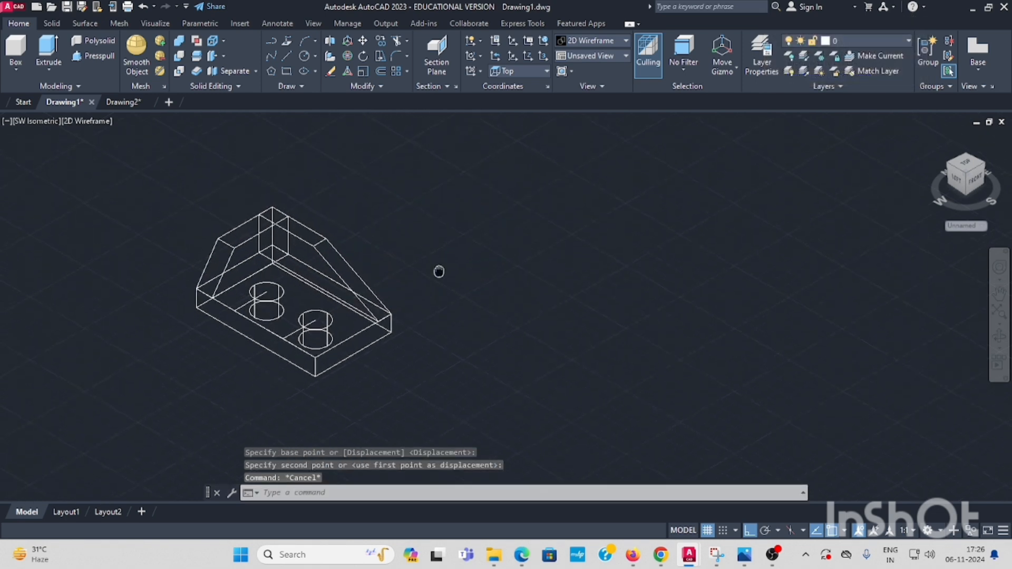
{"action": "left_click", "coordinate": [51, 23]}
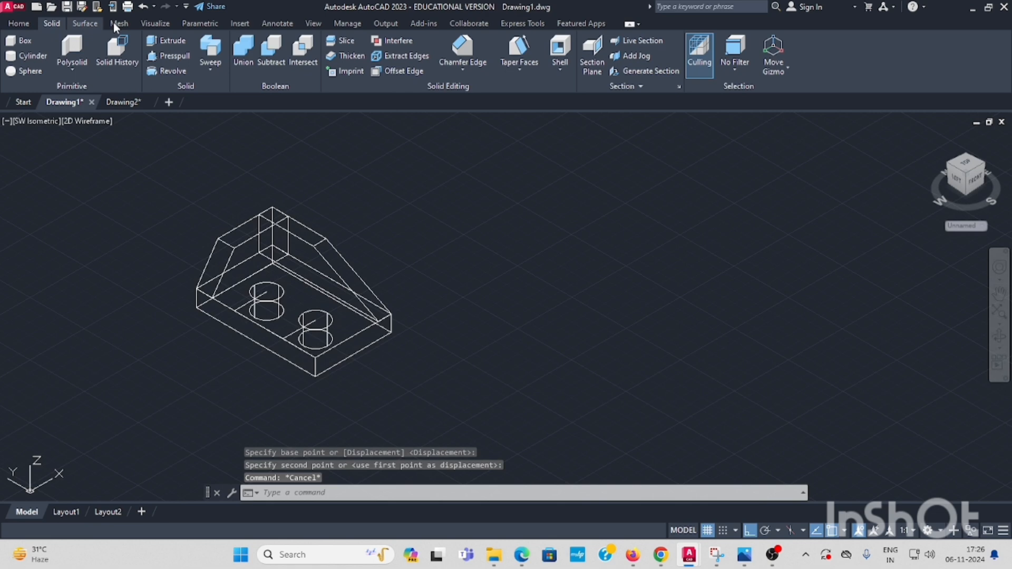
Union the two wedge ribs with the base plate into one solid, then view the reference in Drawing2
{"action": "left_click", "coordinate": [242, 50]}
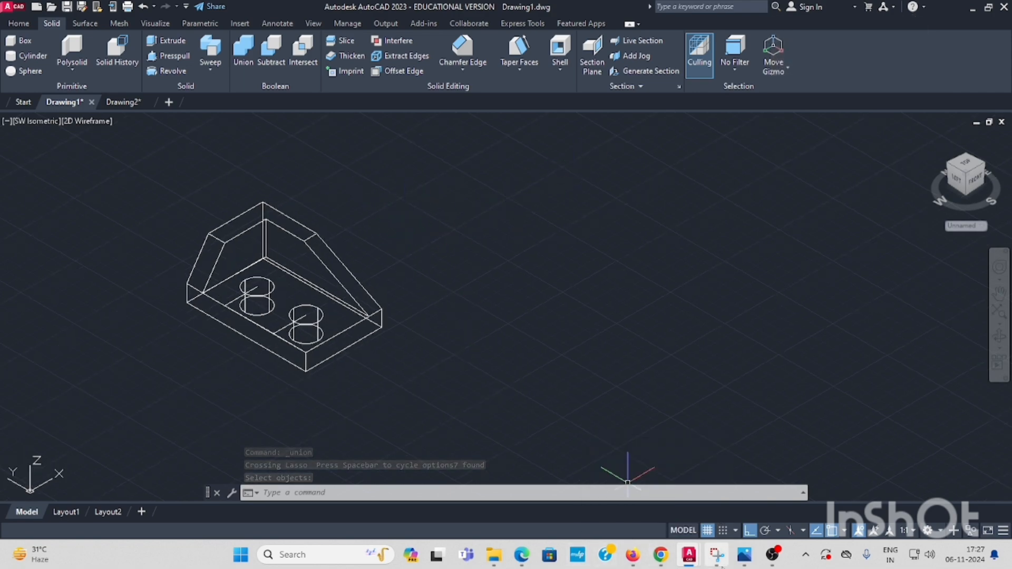
{"action": "left_click", "coordinate": [122, 102]}
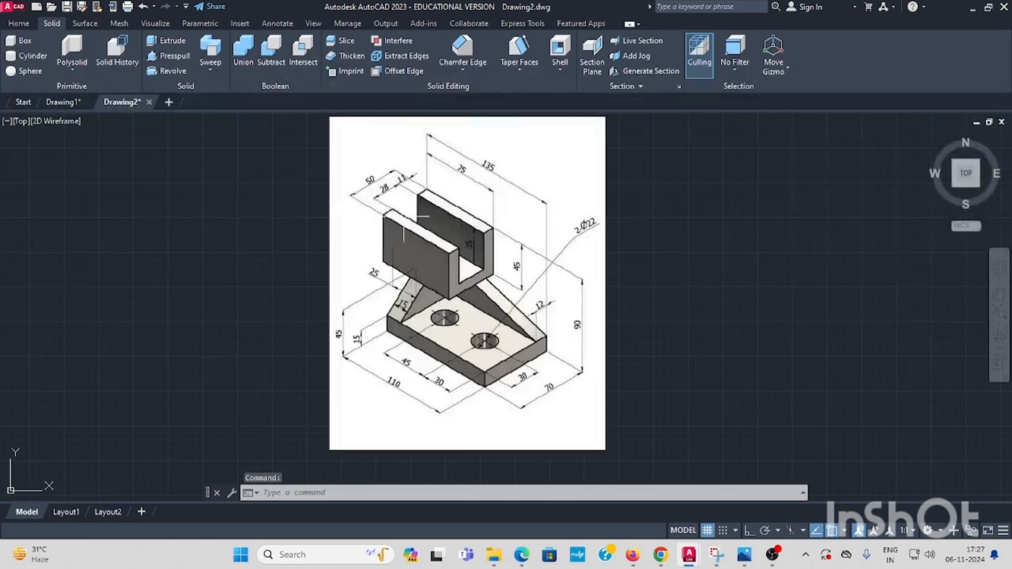
{"action": "mouse_move", "coordinate": [423, 239]}
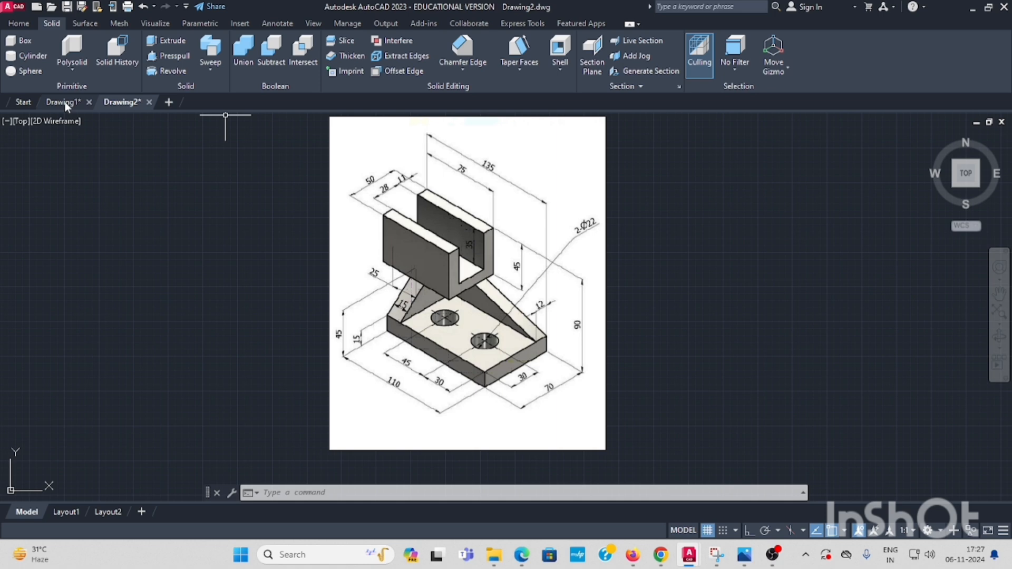
Back in Drawing1, create a solid box 70 long, 50 wide and 46 high beside the base
{"action": "left_click", "coordinate": [63, 103]}
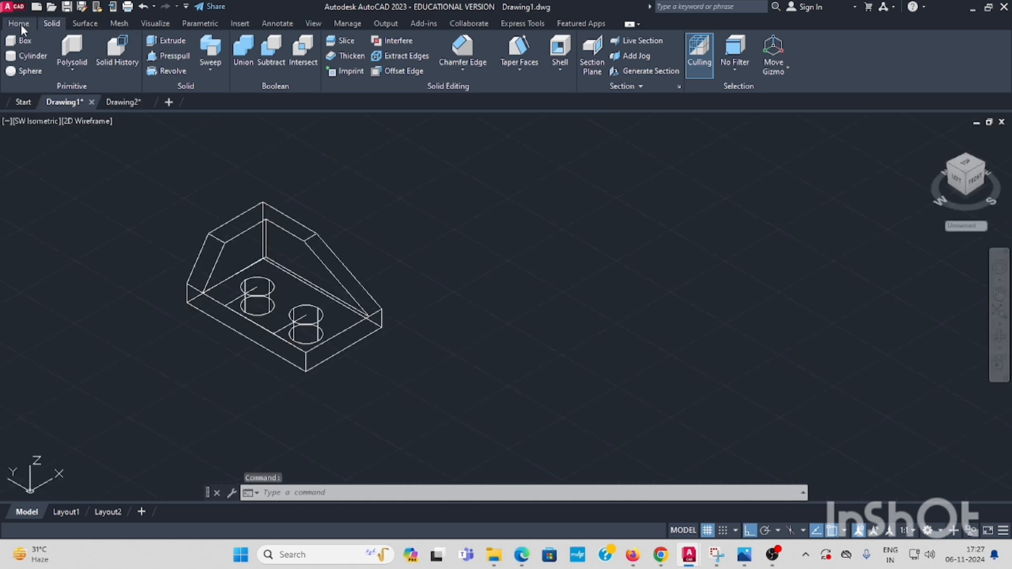
{"action": "left_click", "coordinate": [25, 40]}
{"action": "type", "text": "L"}
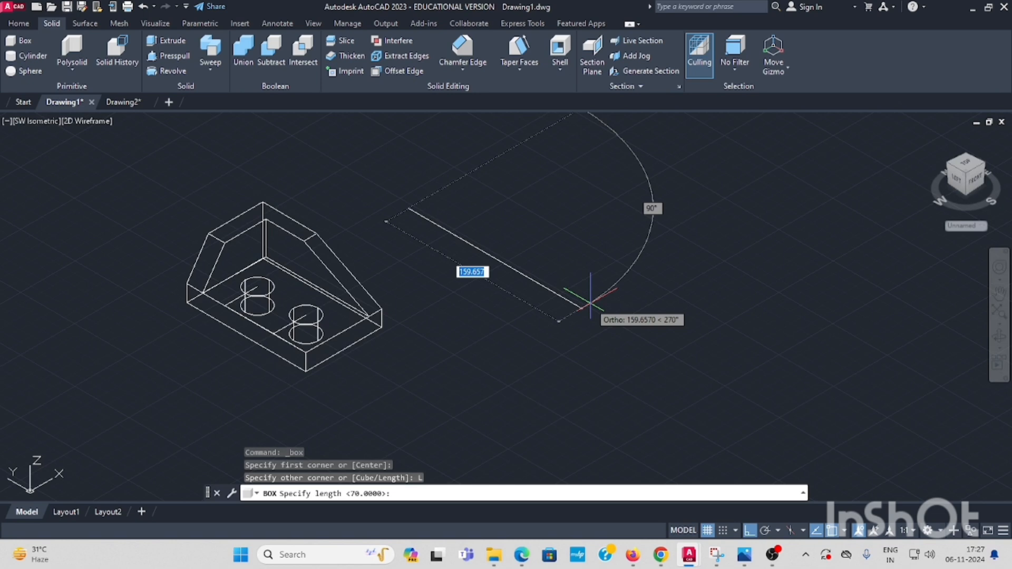
{"action": "type", "text": "7"}
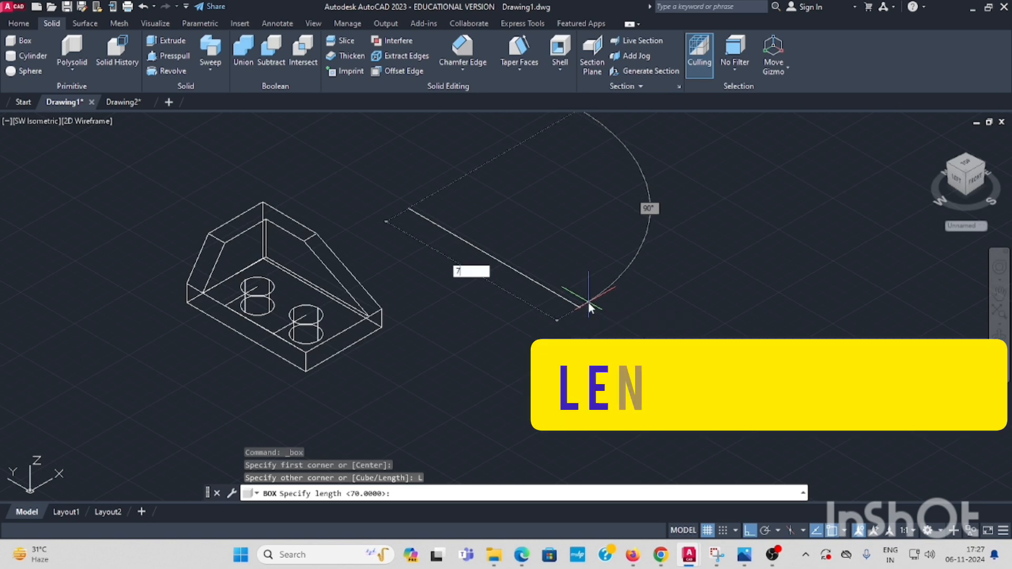
{"action": "type", "text": "70"}
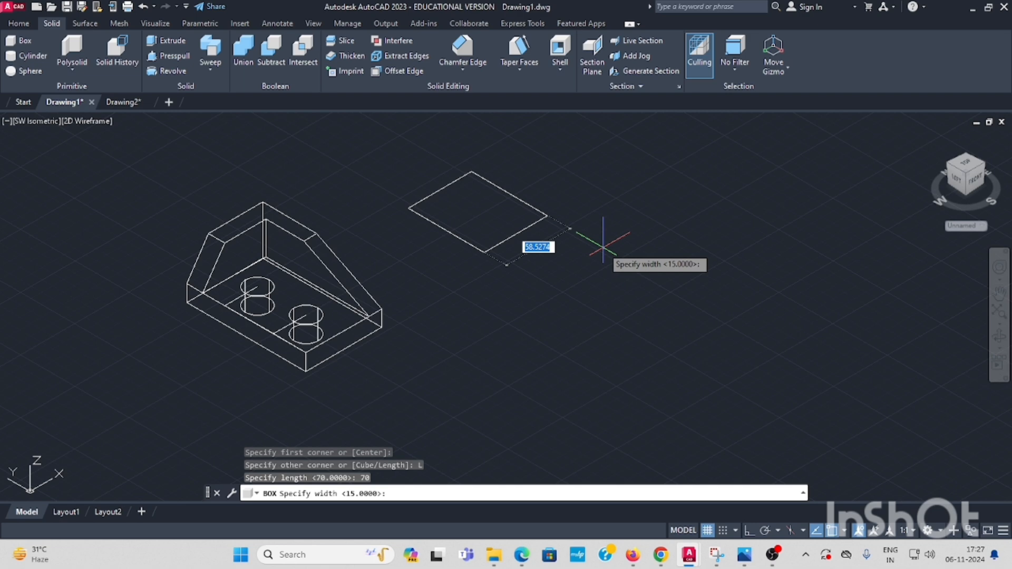
{"action": "type", "text": "50"}
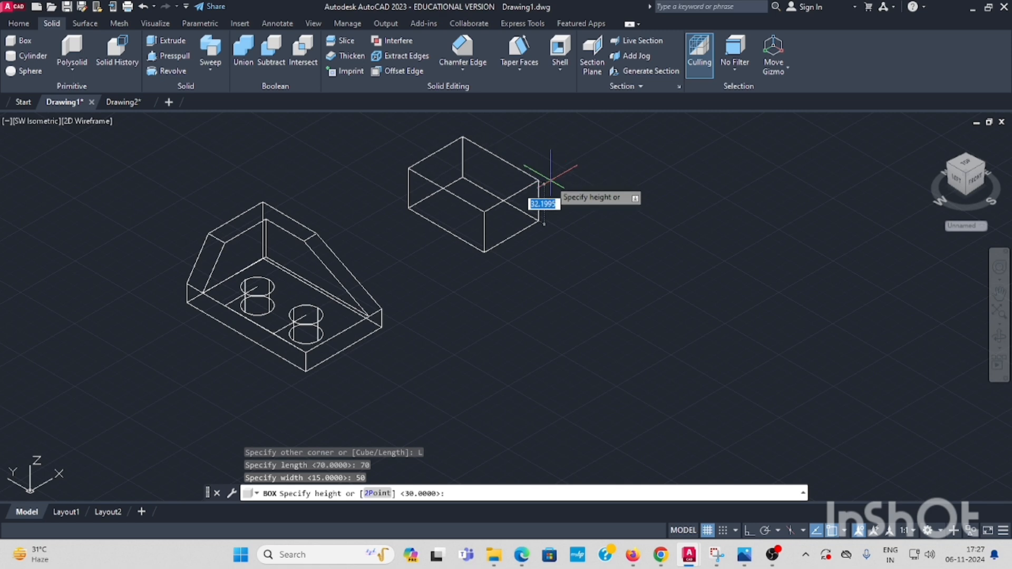
{"action": "type", "text": "46"}
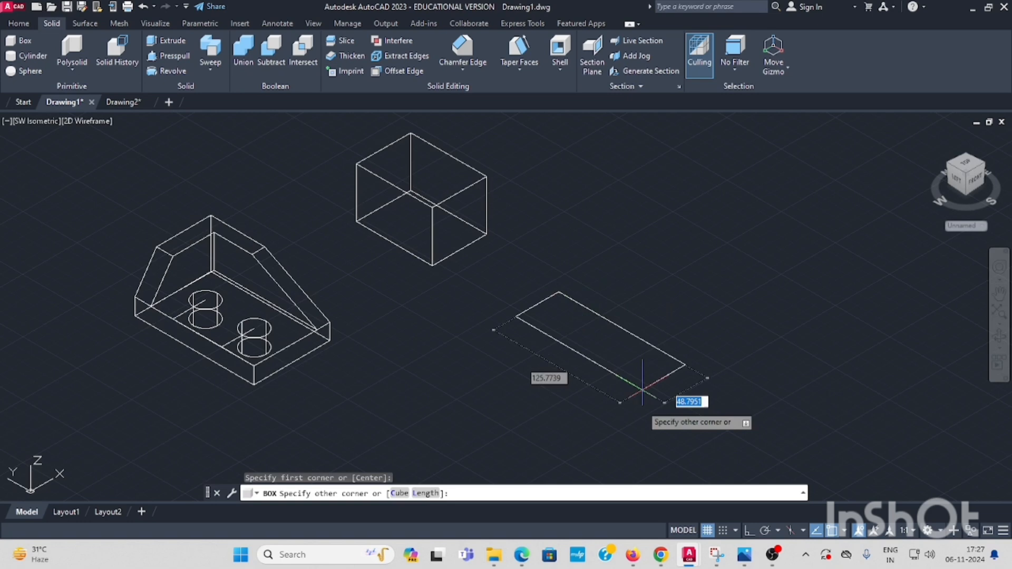
{"action": "mouse_move", "coordinate": [793, 431]}
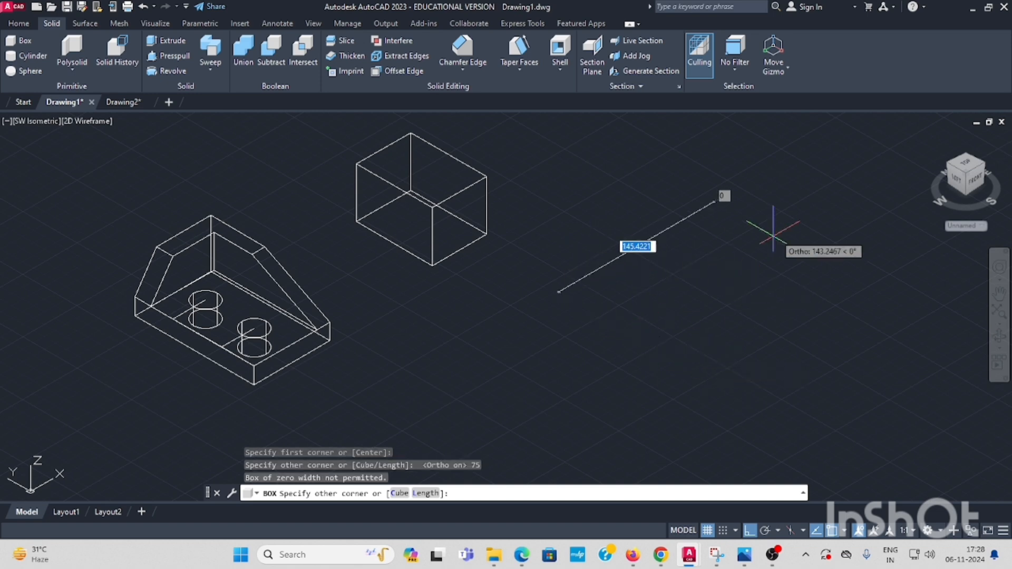
Create a second solid box by Length: 75 long, 28 wide and 35 high
{"action": "key", "text": "Escape"}
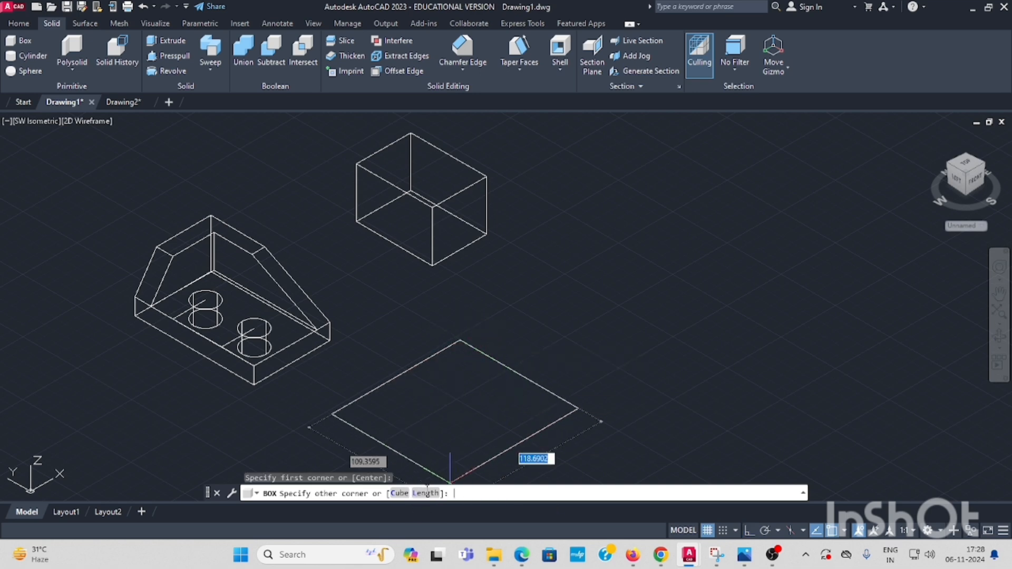
{"action": "type", "text": "L"}
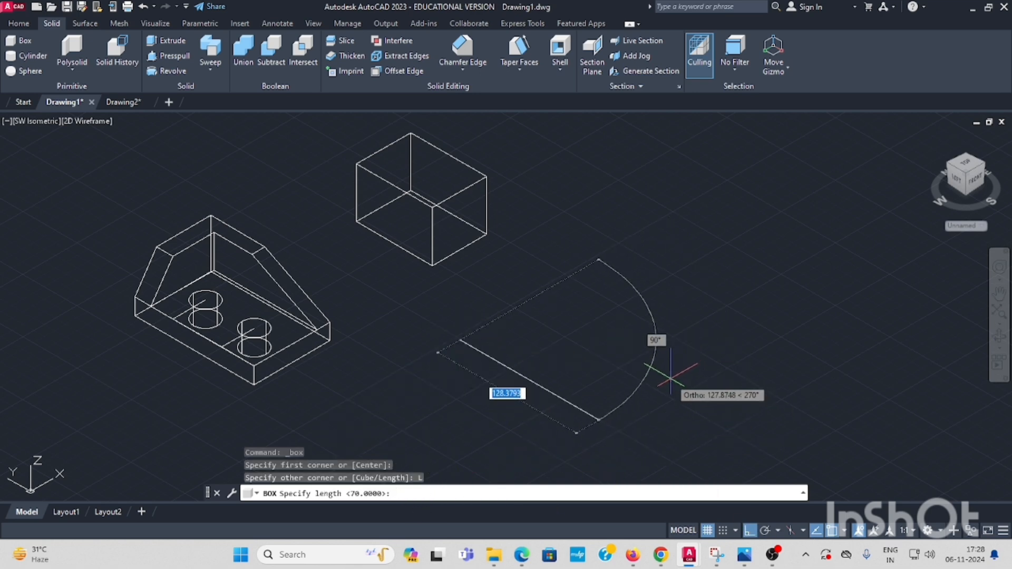
{"action": "type", "text": "75"}
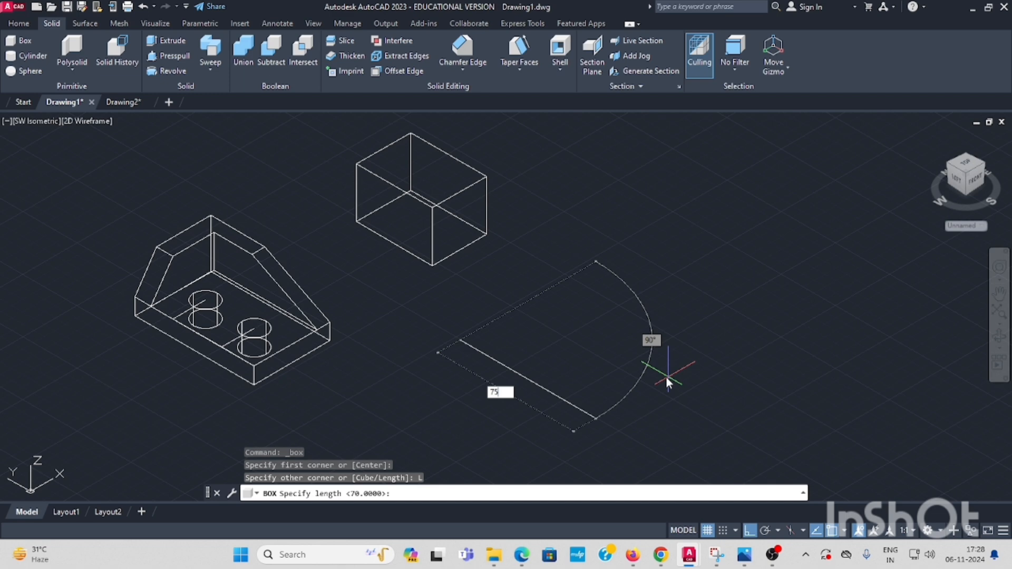
{"action": "type", "text": "75"}
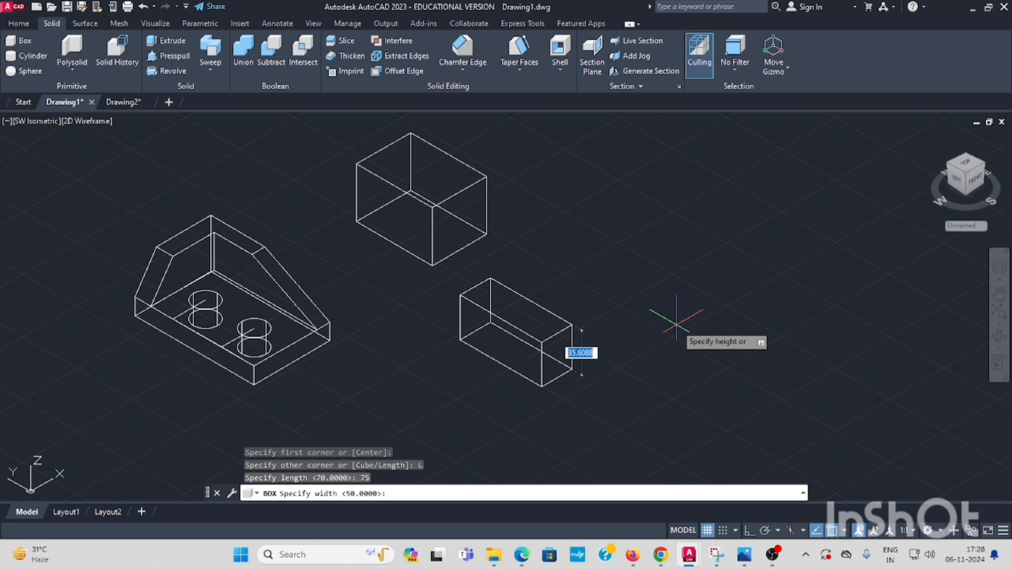
{"action": "type", "text": "28"}
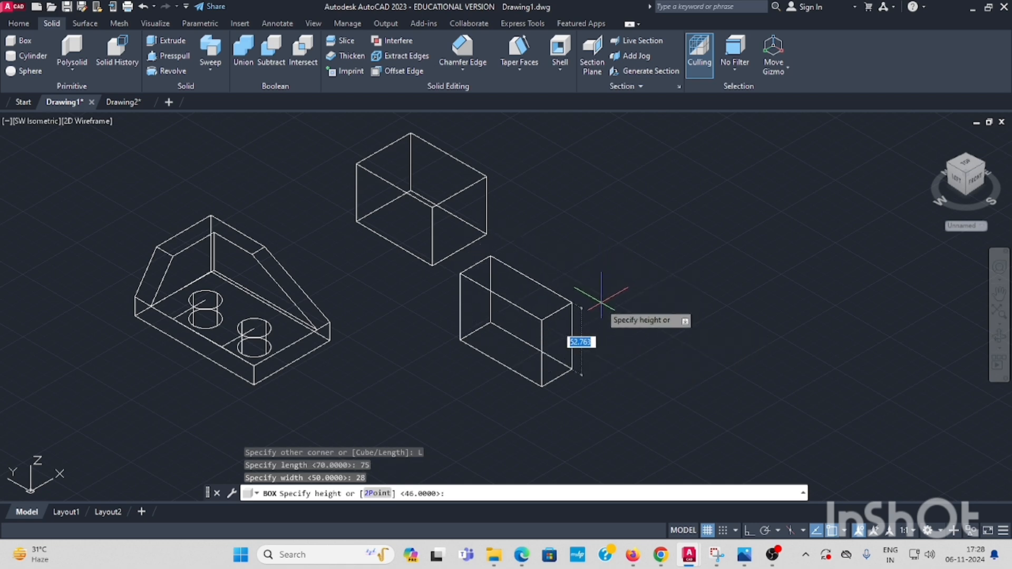
{"action": "mouse_move", "coordinate": [594, 304]}
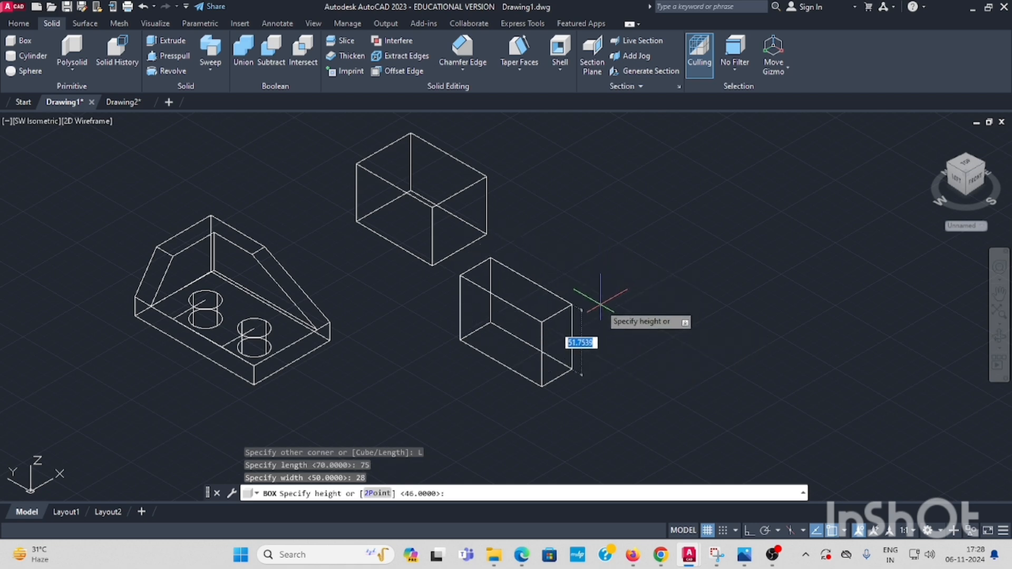
{"action": "type", "text": "35"}
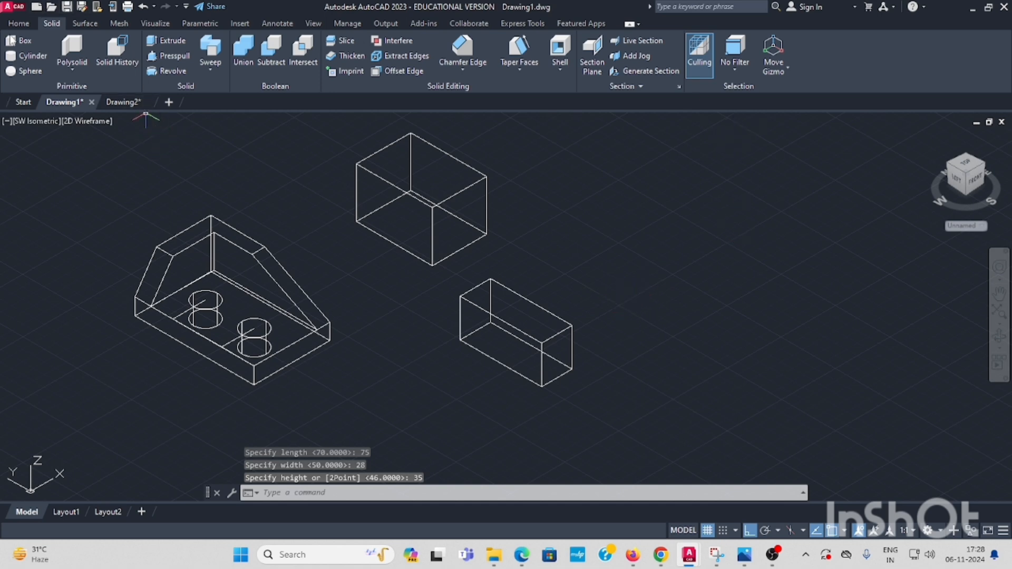
{"action": "left_click", "coordinate": [18, 23]}
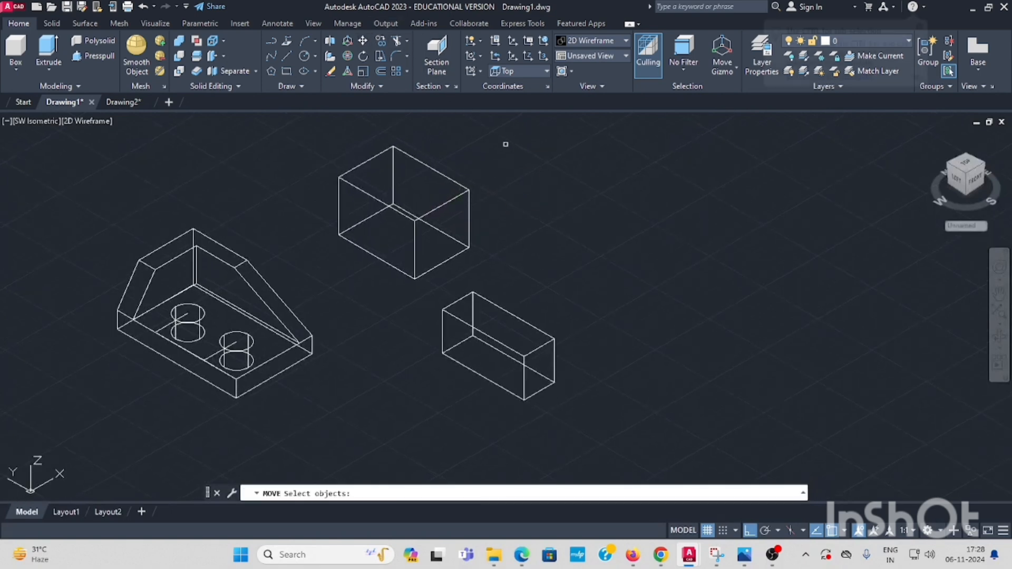
Move the 75 × 28 × 35 box into the 70 × 50 box where the slot will be cut
{"action": "left_click", "coordinate": [497, 349]}
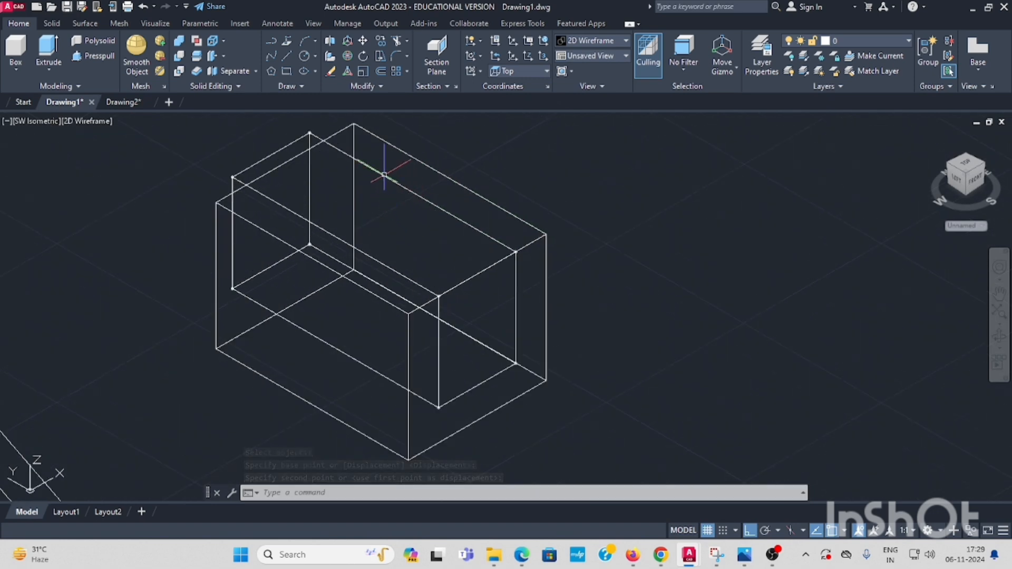
{"action": "left_click", "coordinate": [51, 23]}
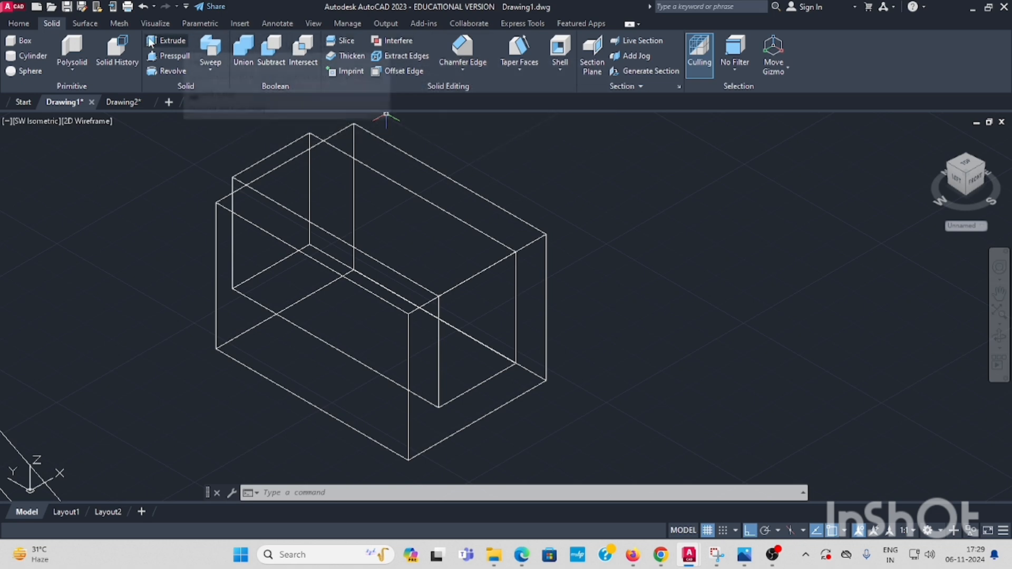
{"action": "left_click", "coordinate": [271, 49]}
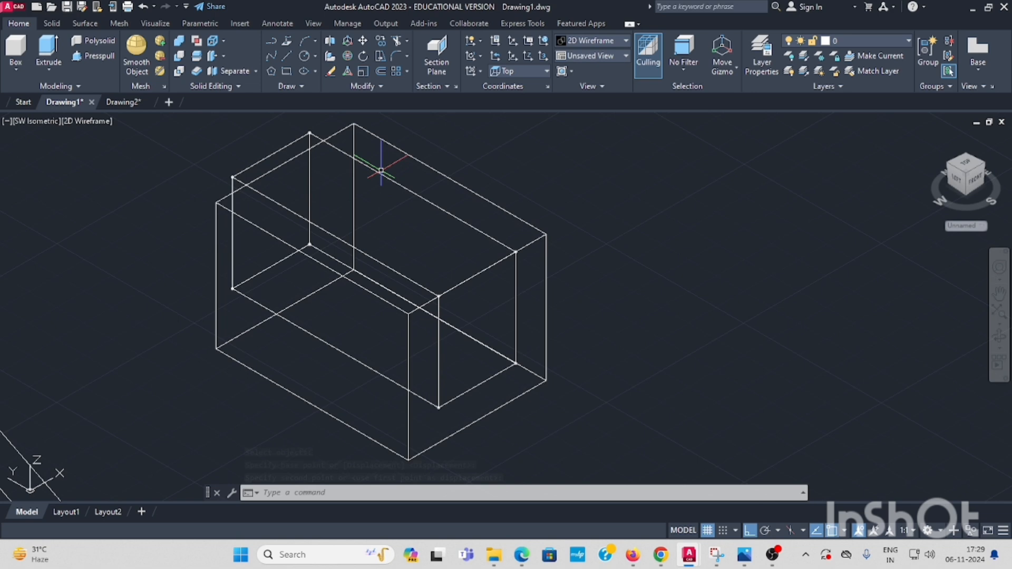
Subtract the small box to cut the slot, then draw a 91-long guide line up from the plate's back corner
{"action": "left_click", "coordinate": [51, 23]}
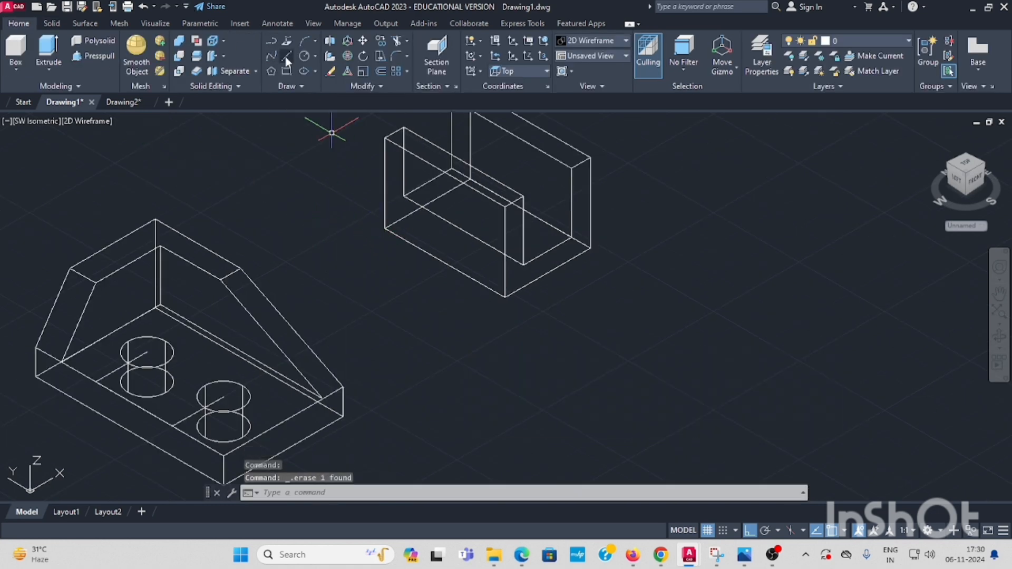
{"action": "left_click", "coordinate": [286, 56]}
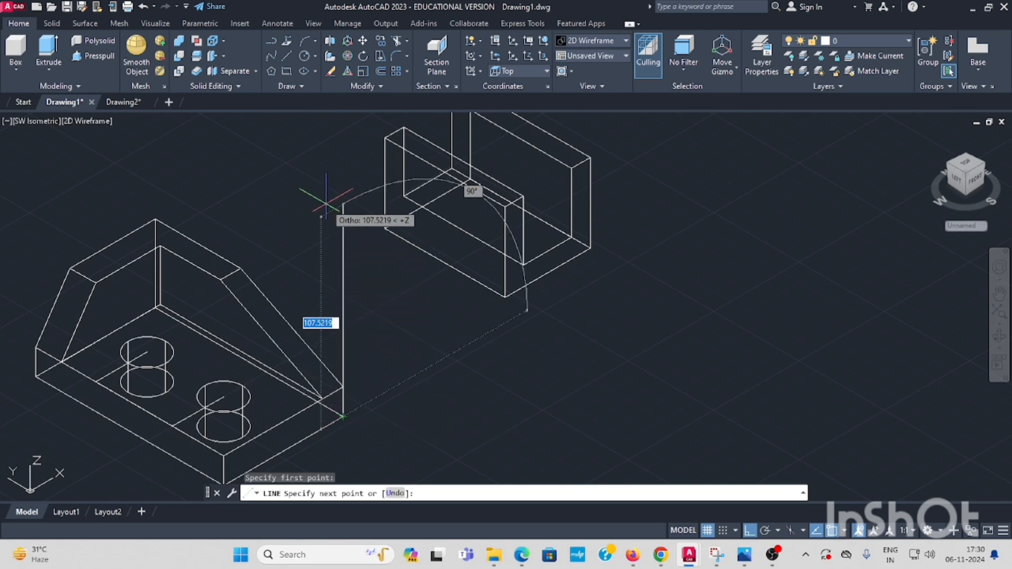
{"action": "type", "text": "91"}
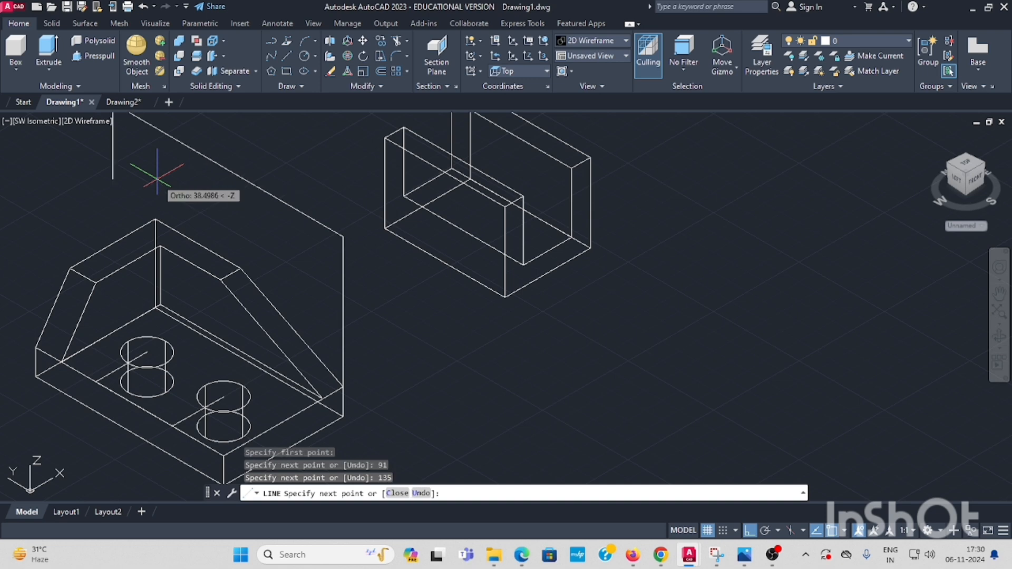
{"action": "key", "text": "Escape"}
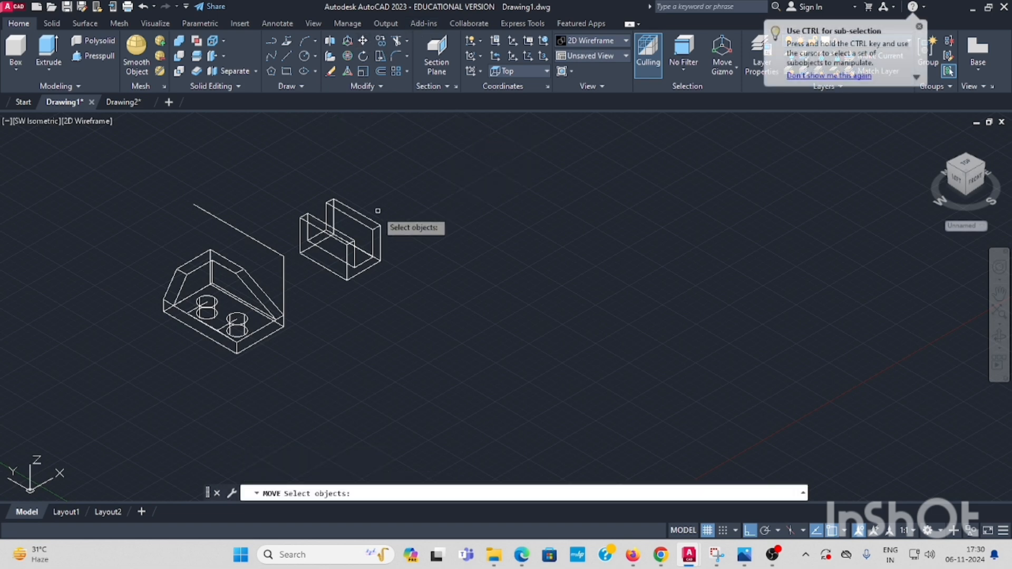
Move the slotted U-block onto the guide line end atop the ribbed base and zoom out to view the bracket
{"action": "left_click", "coordinate": [338, 240]}
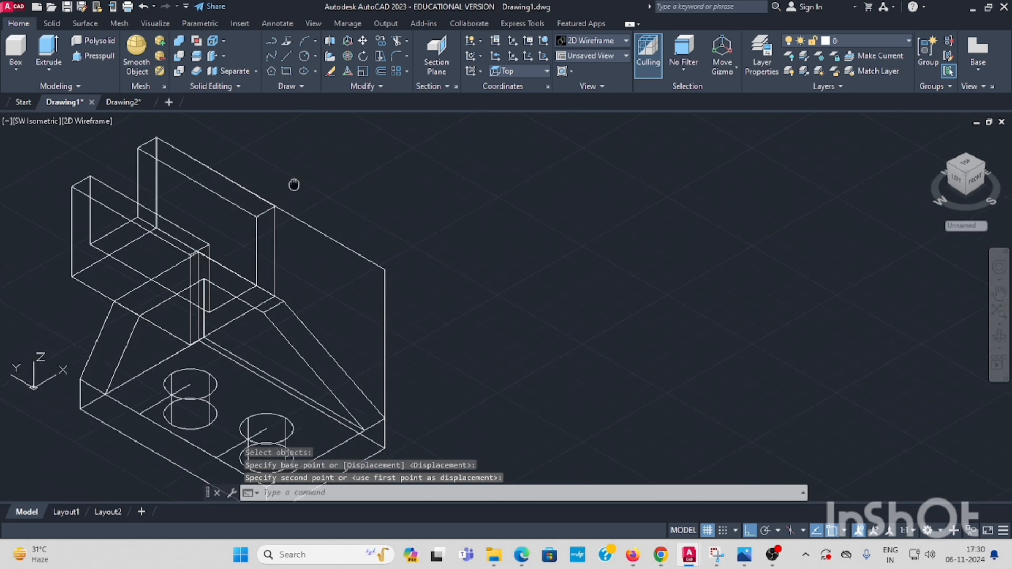
{"action": "left_click_drag", "start_coordinate": [294, 183], "coordinate": [358, 249]}
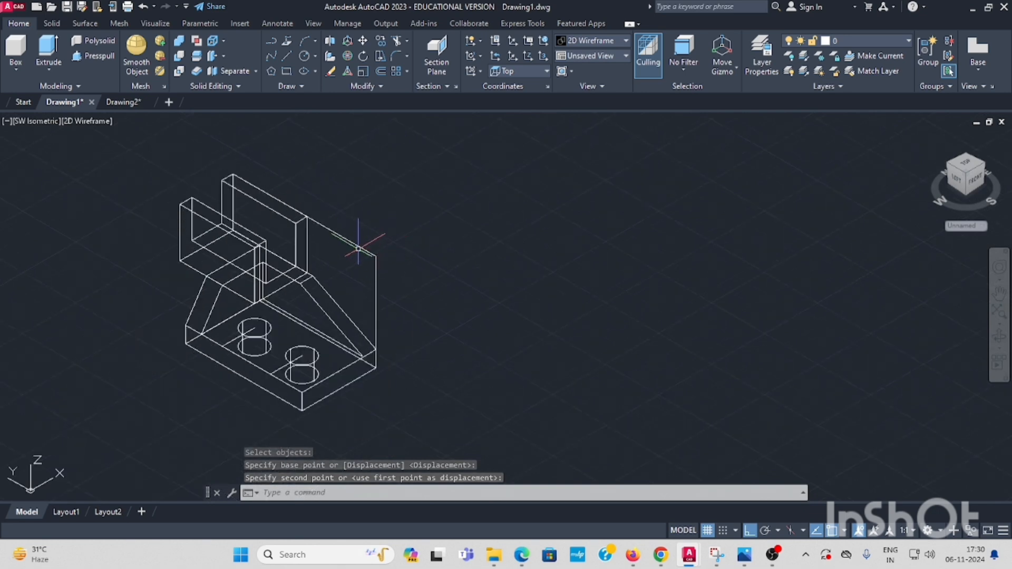